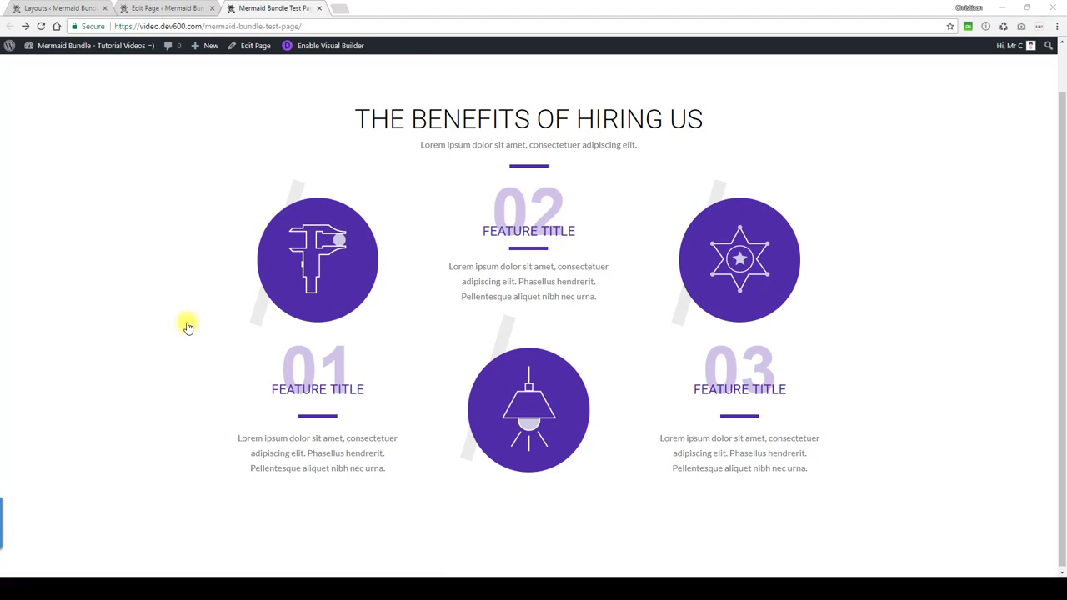
{"action": "mouse_move", "coordinate": [310, 340]}
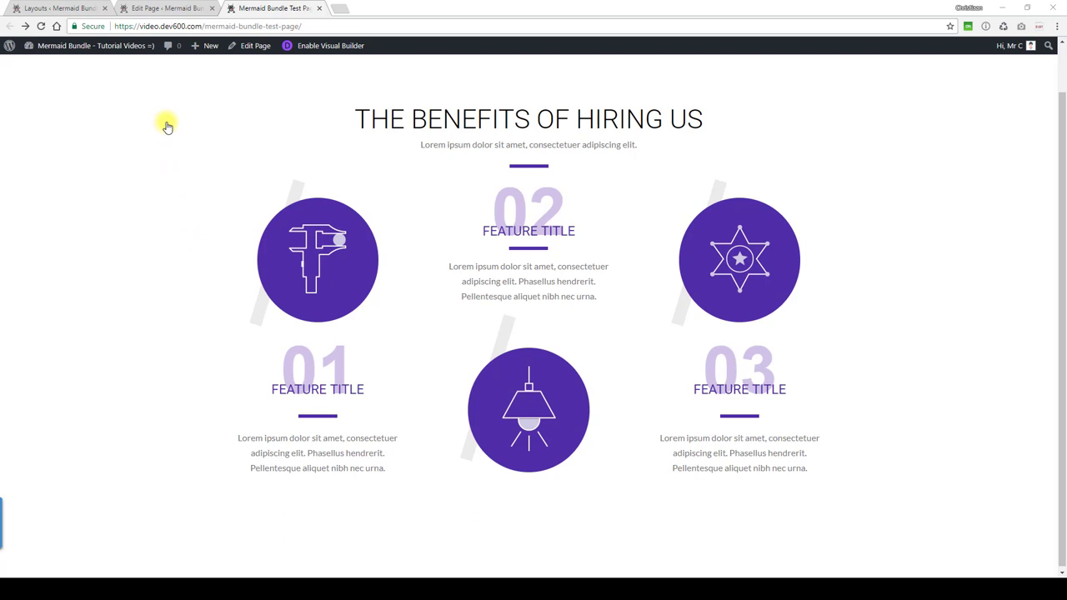
{"action": "mouse_move", "coordinate": [186, 107]}
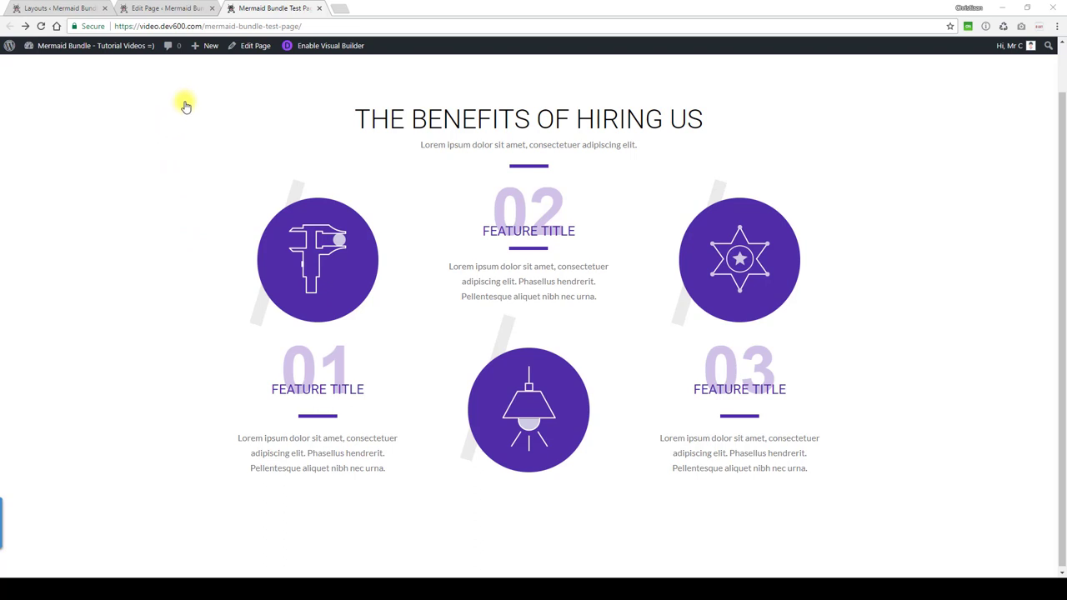
Scroll through a blurb module's settings in the page editor, then preview the Benefits section
{"action": "left_click", "coordinate": [166, 8]}
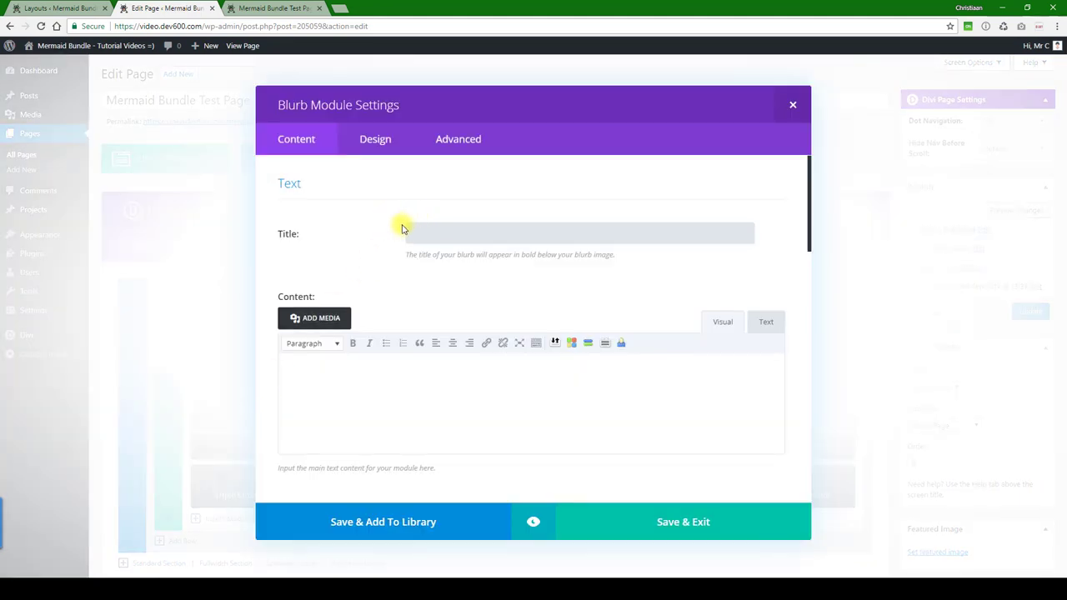
{"action": "scroll", "scroll_direction": "down", "scroll_amount": 3}
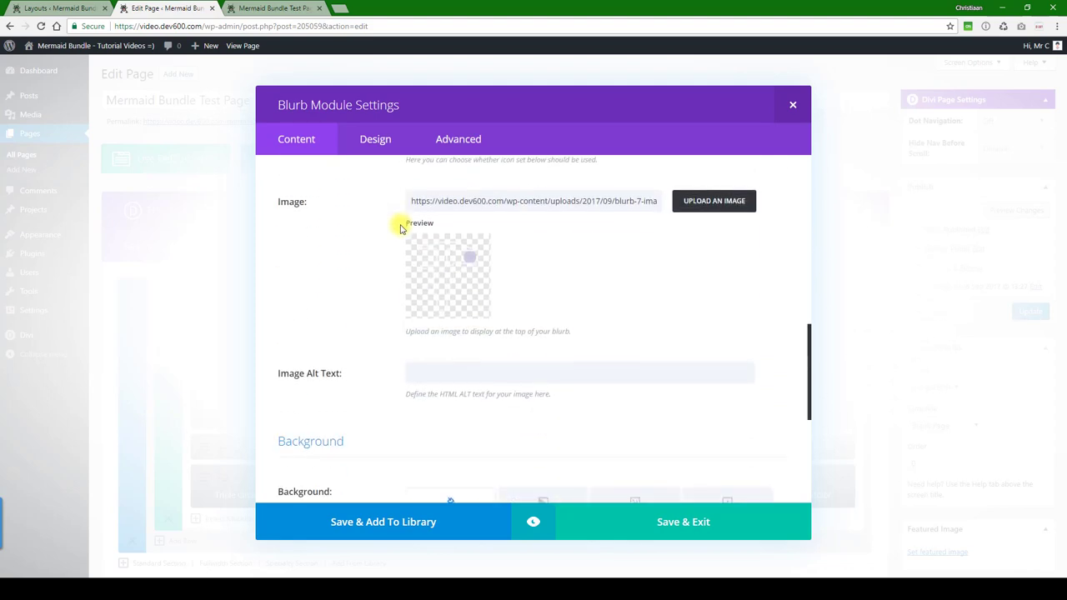
{"action": "mouse_move", "coordinate": [483, 269]}
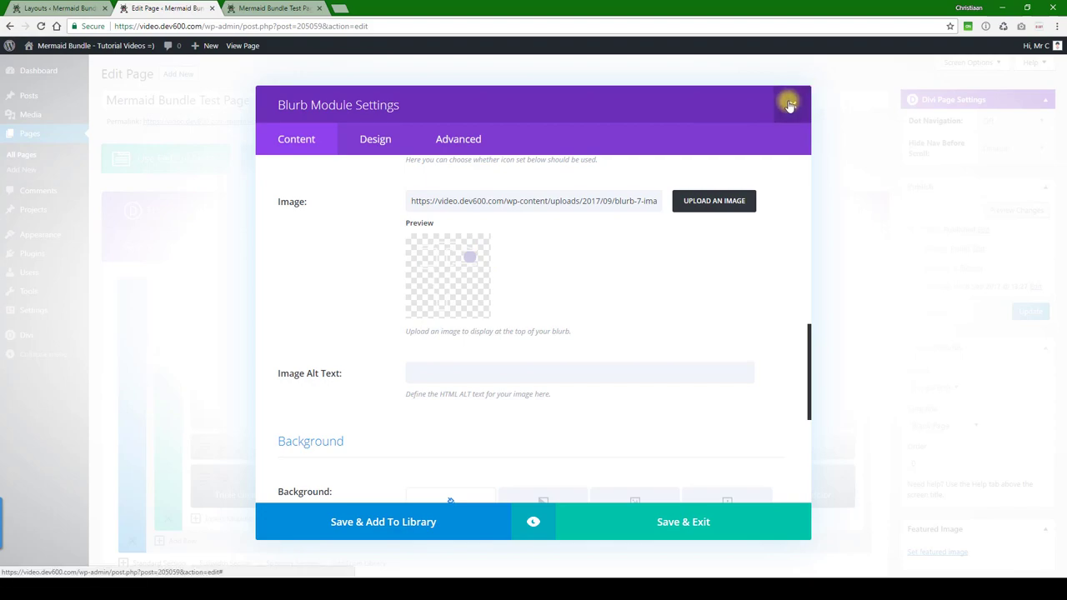
{"action": "left_click", "coordinate": [789, 104]}
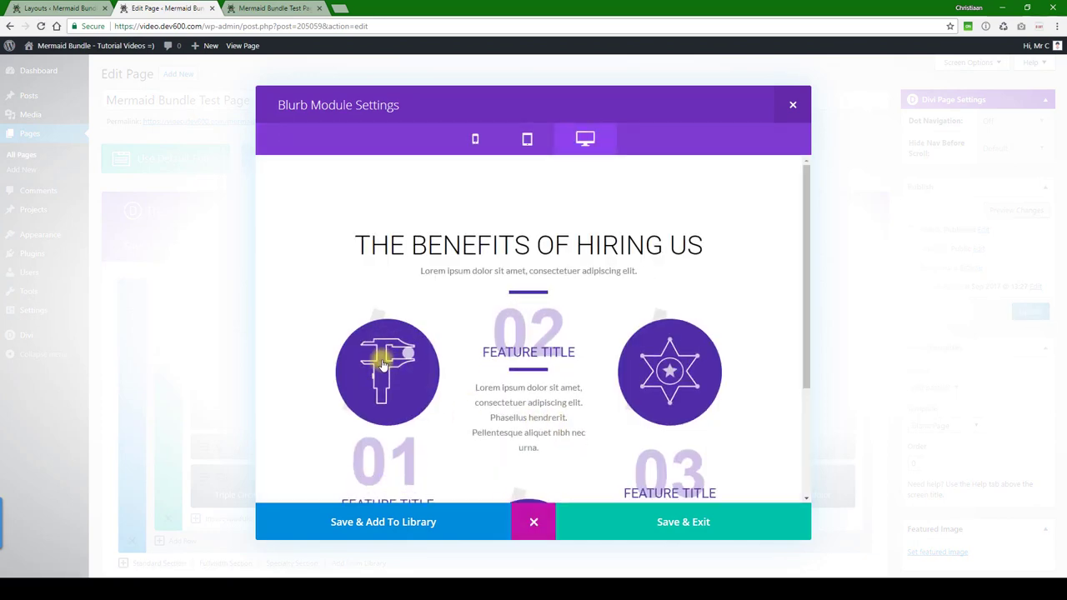
{"action": "mouse_move", "coordinate": [463, 321]}
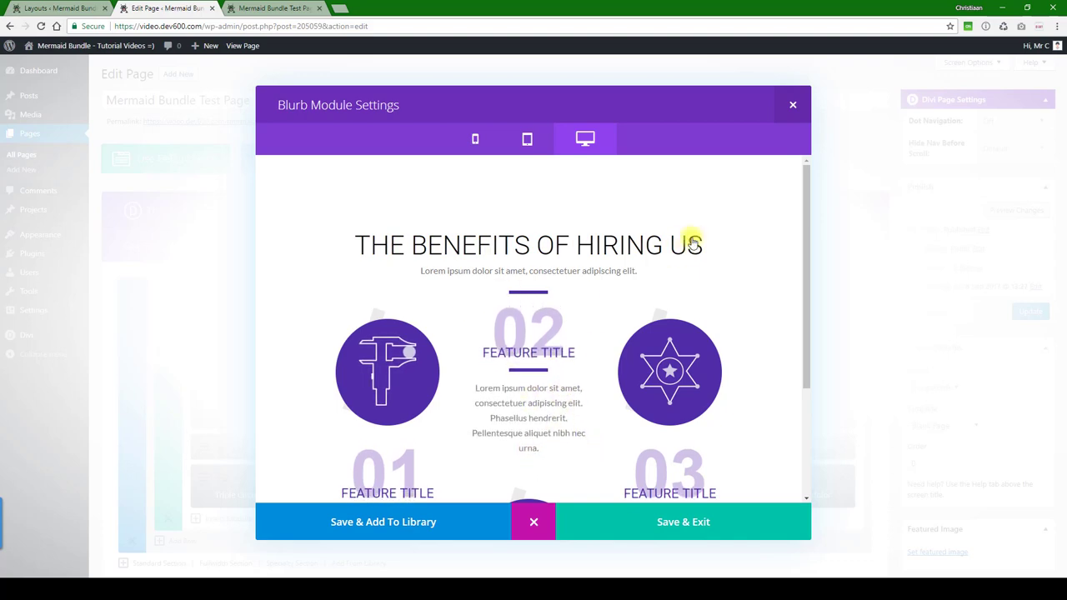
Close the blurb settings and return to the page layout with the triple-circle blurbs
{"action": "left_click", "coordinate": [792, 104]}
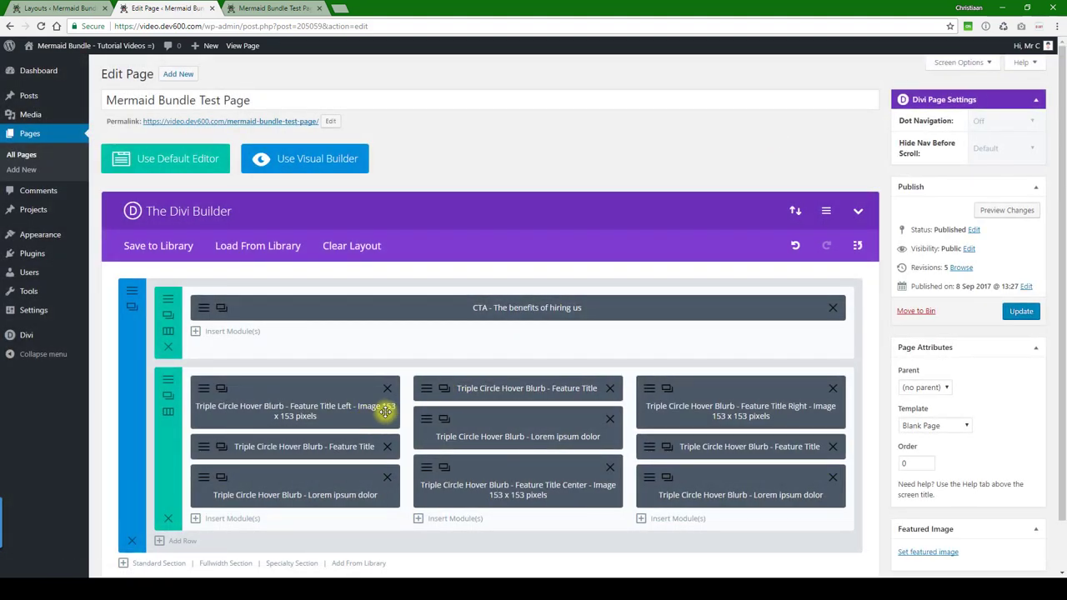
{"action": "mouse_move", "coordinate": [357, 416]}
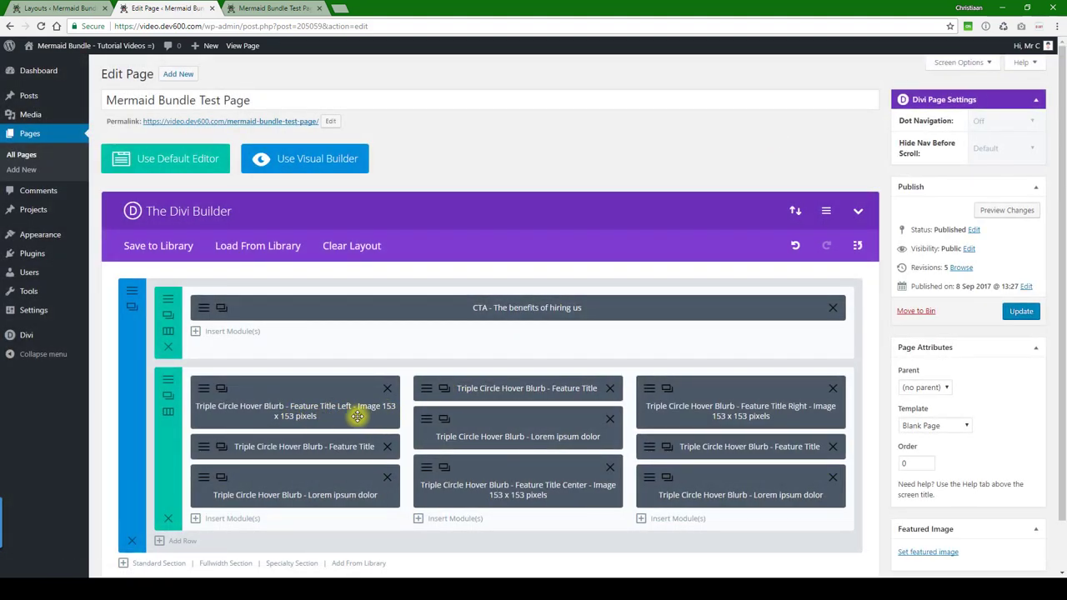
{"action": "mouse_move", "coordinate": [325, 416]}
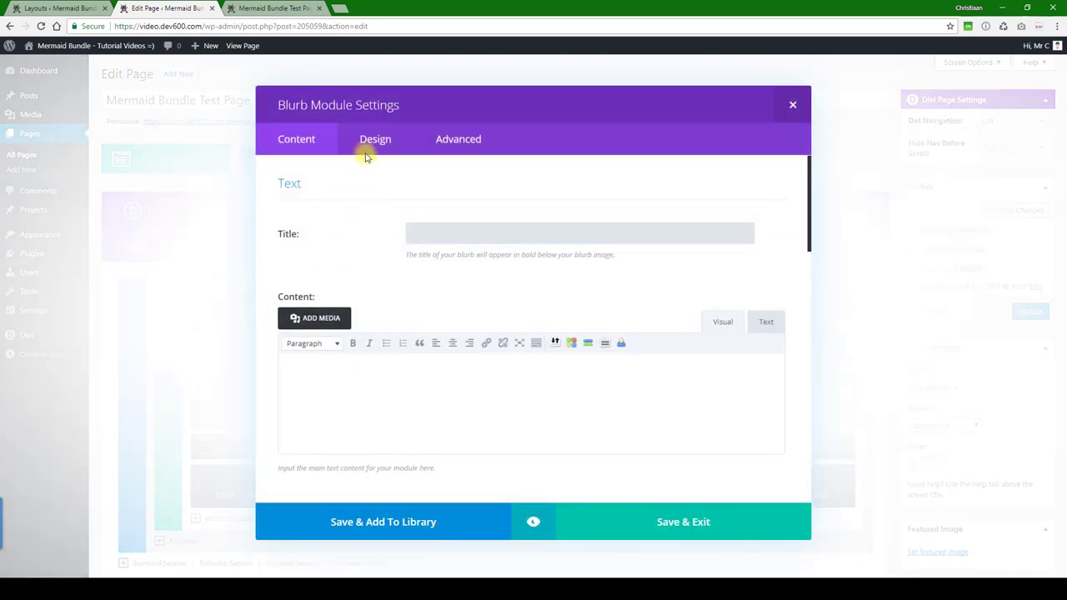
Set the first blurb's Header Text Color to green #0a9003 in the Design settings
{"action": "left_click", "coordinate": [375, 138]}
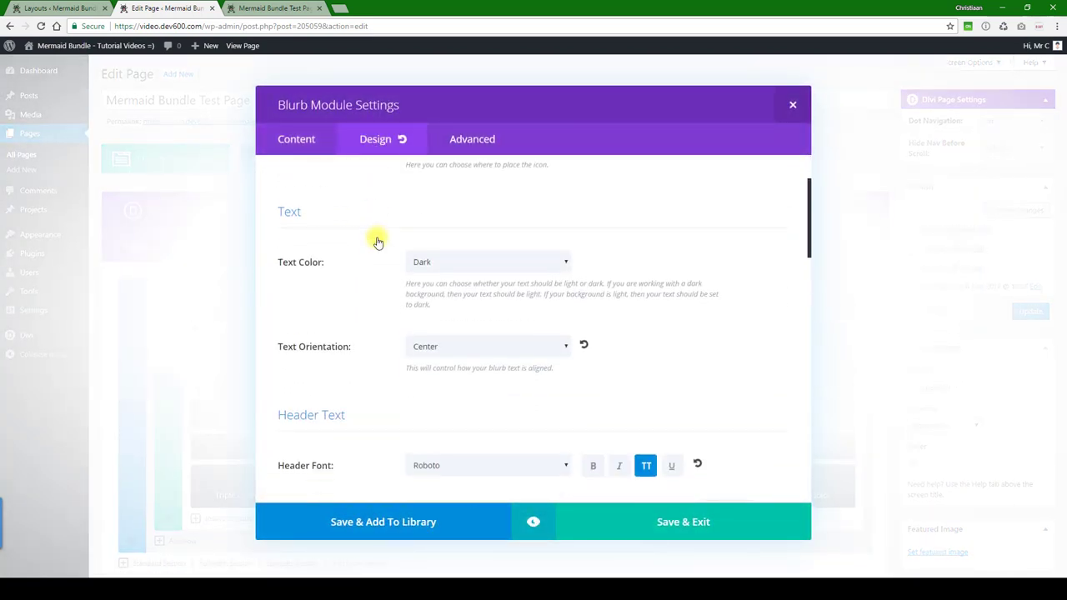
{"action": "scroll", "scroll_direction": "down", "scroll_amount": 3}
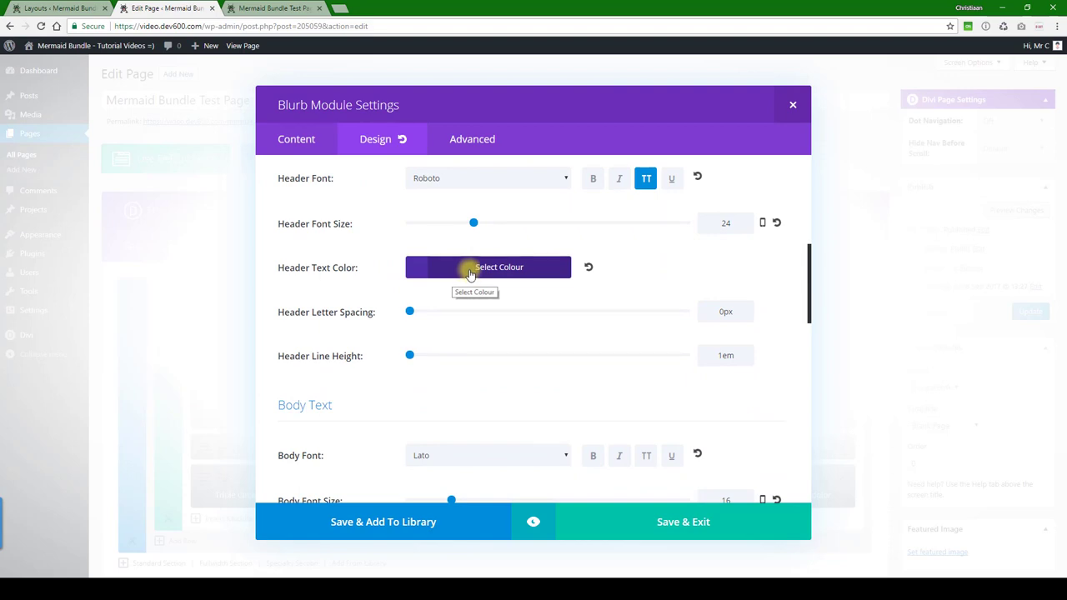
{"action": "left_click", "coordinate": [487, 266]}
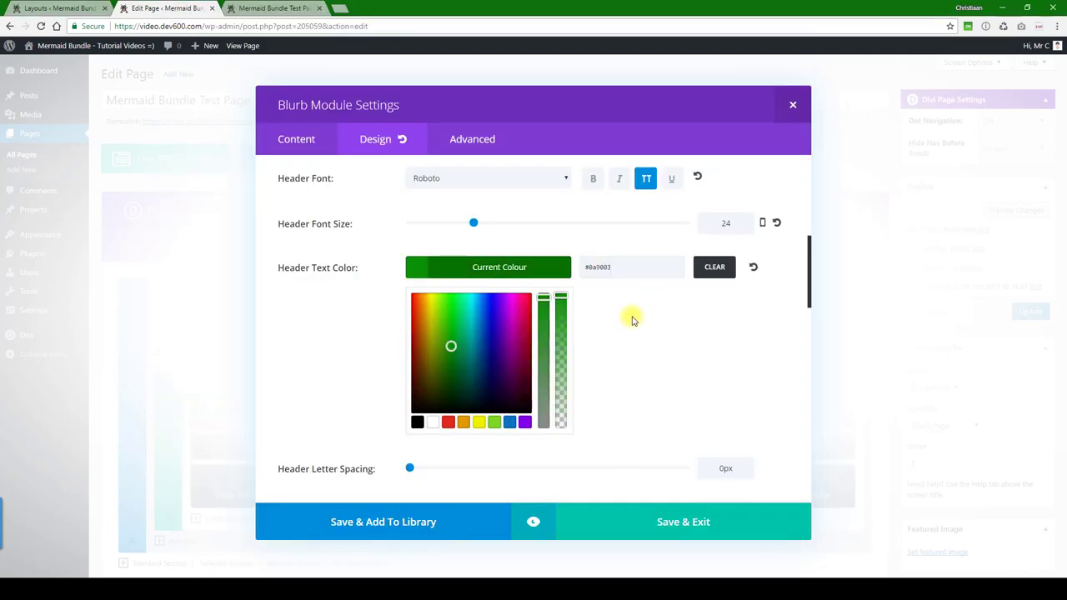
{"action": "scroll", "scroll_direction": "down", "scroll_amount": 3}
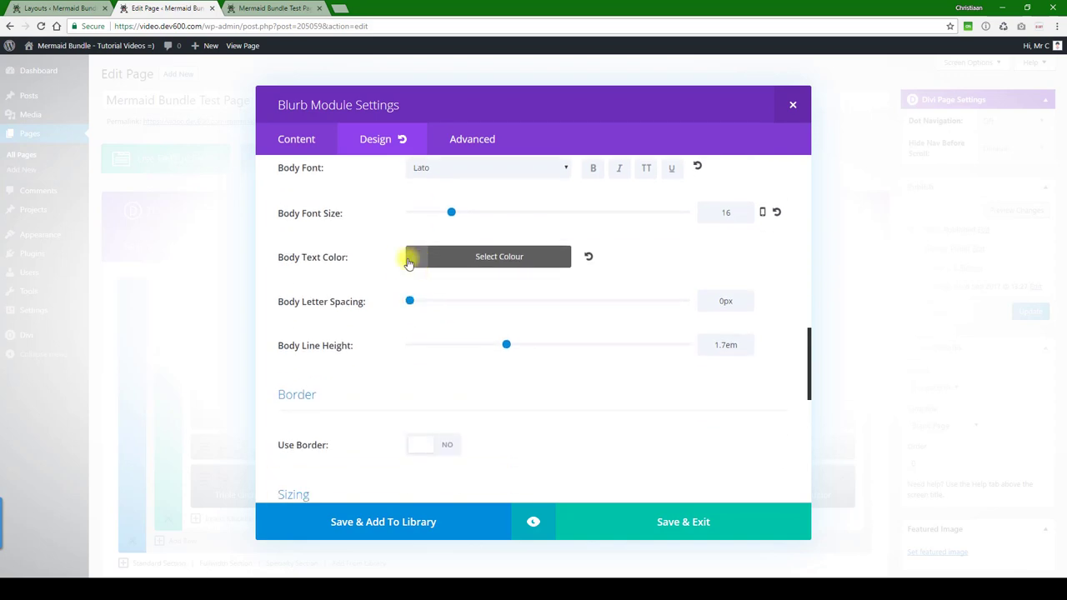
{"action": "scroll", "scroll_direction": "down", "scroll_amount": 3}
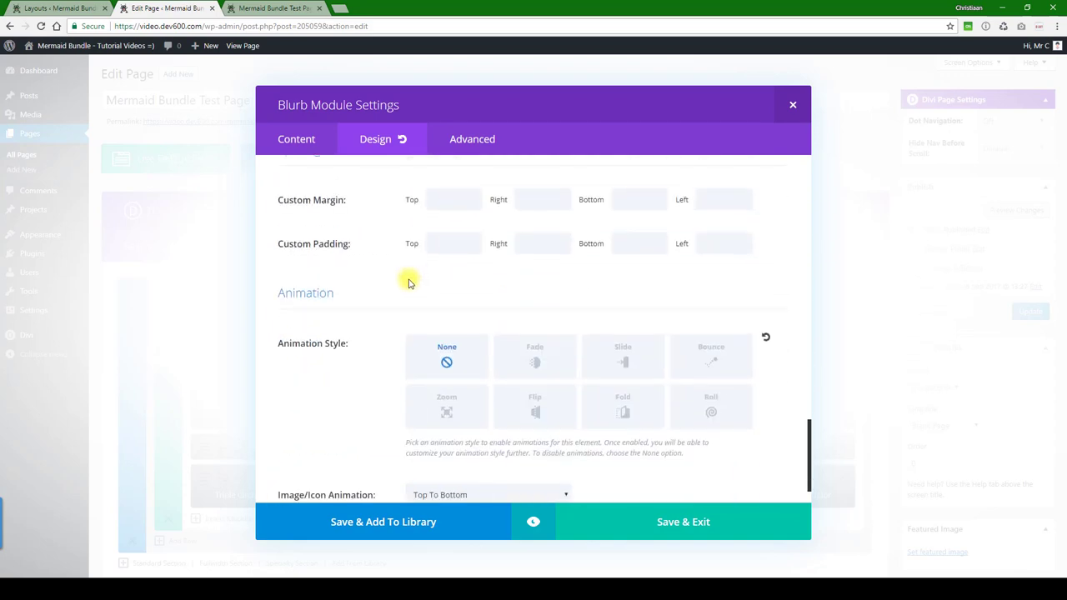
{"action": "left_click", "coordinate": [458, 139]}
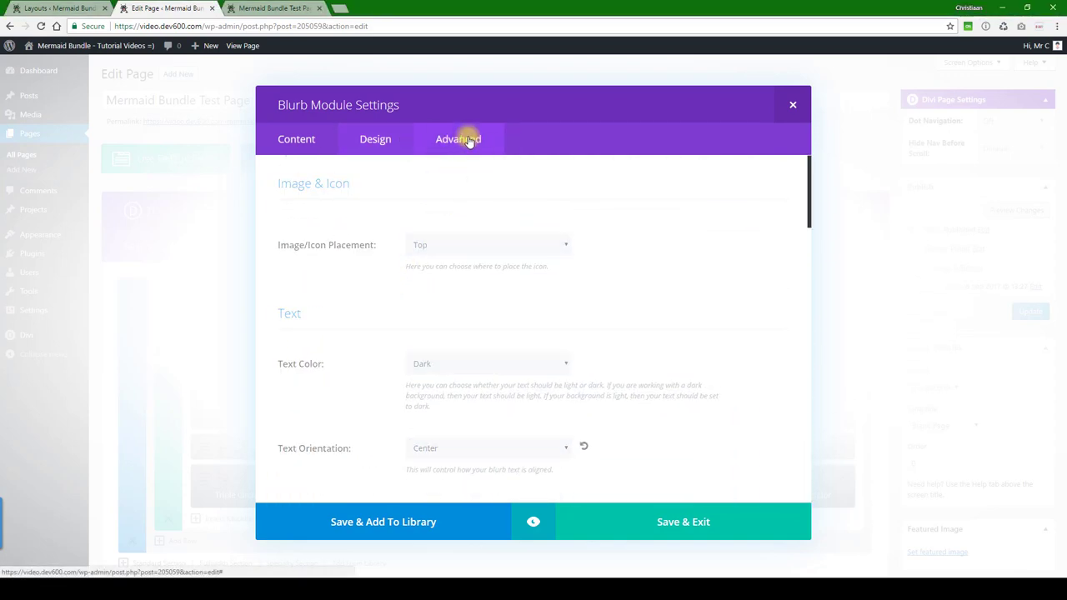
Scroll through the first blurb's Advanced Custom CSS boxes for before and main element
{"action": "left_click", "coordinate": [457, 139]}
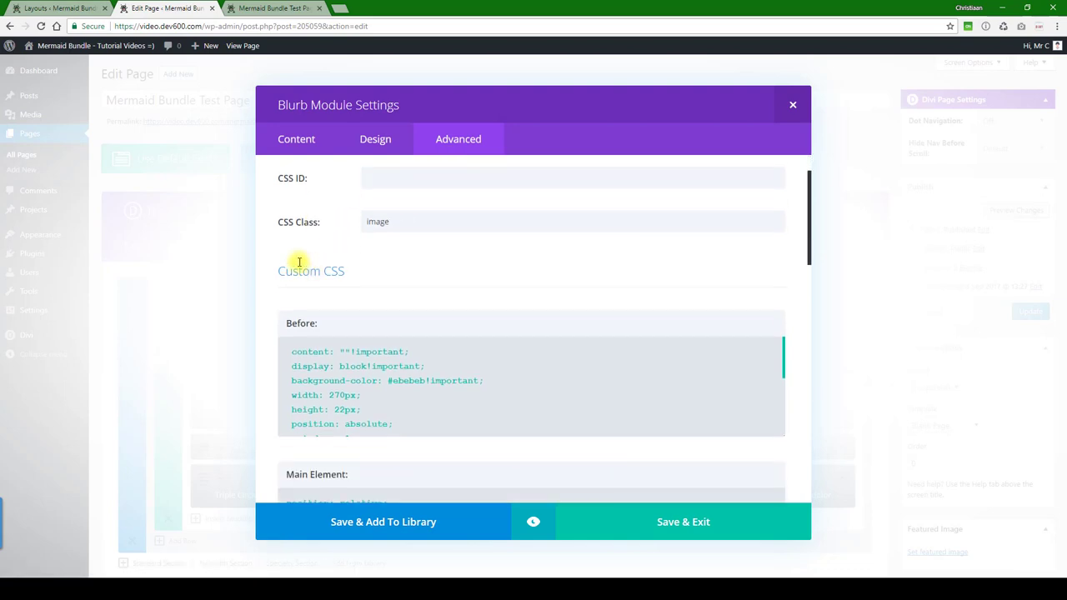
{"action": "scroll", "scroll_direction": "down", "scroll_amount": 3}
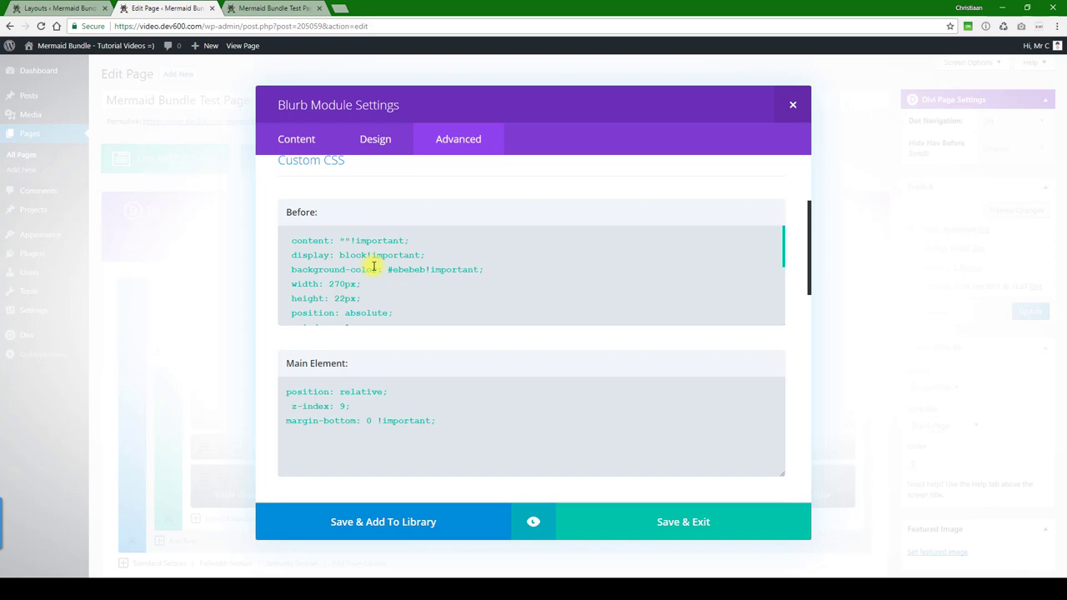
{"action": "mouse_move", "coordinate": [384, 270]}
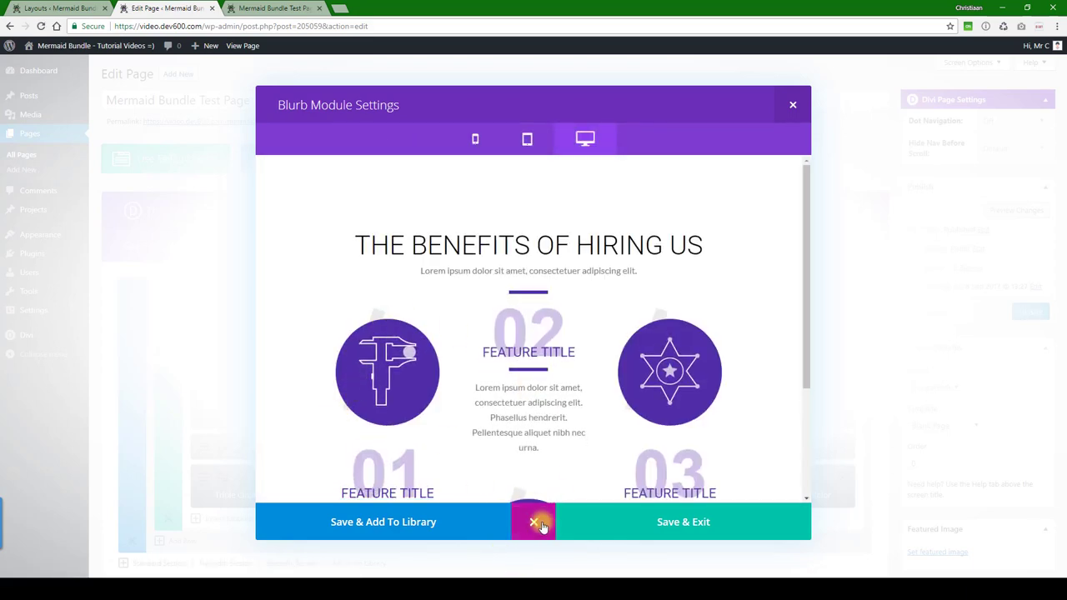
Scroll down to the Blurb Image CSS box to change its background to #0a9003
{"action": "left_click", "coordinate": [458, 138]}
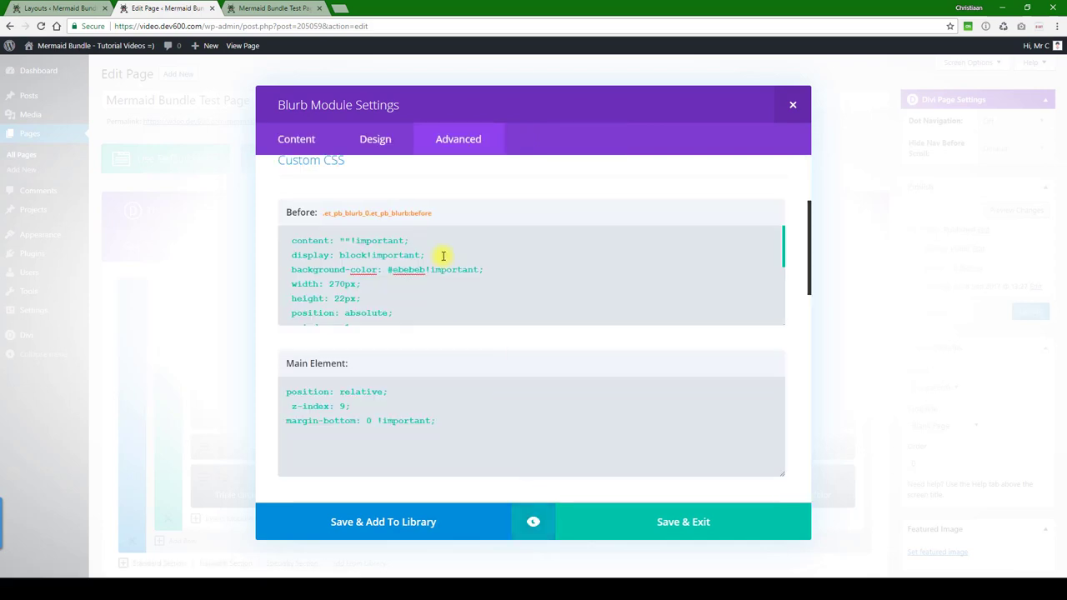
{"action": "scroll", "scroll_direction": "down", "scroll_amount": 3}
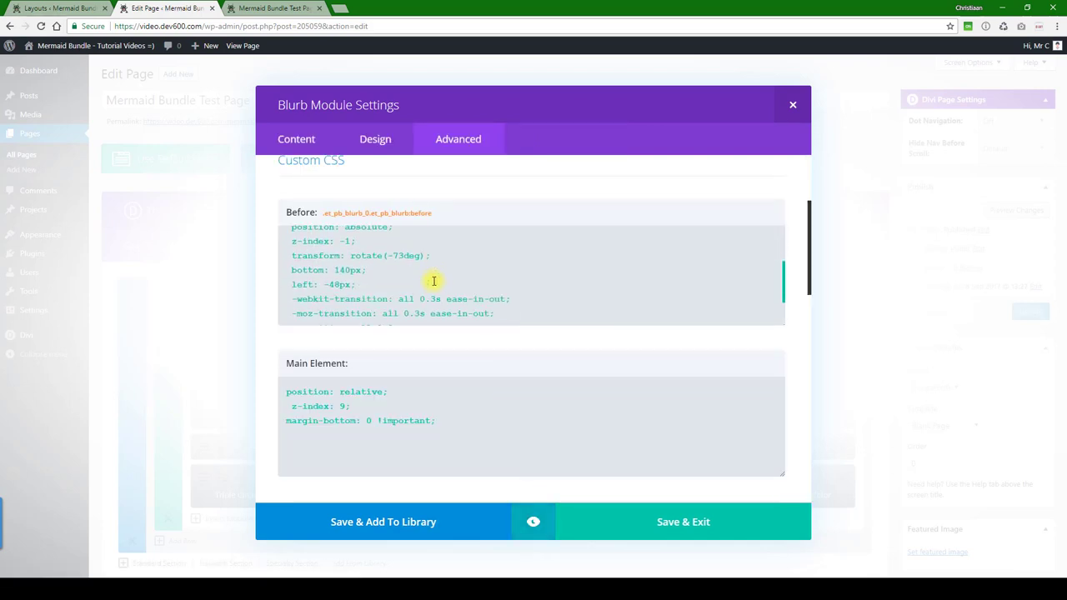
{"action": "scroll", "scroll_direction": "down", "scroll_amount": 3}
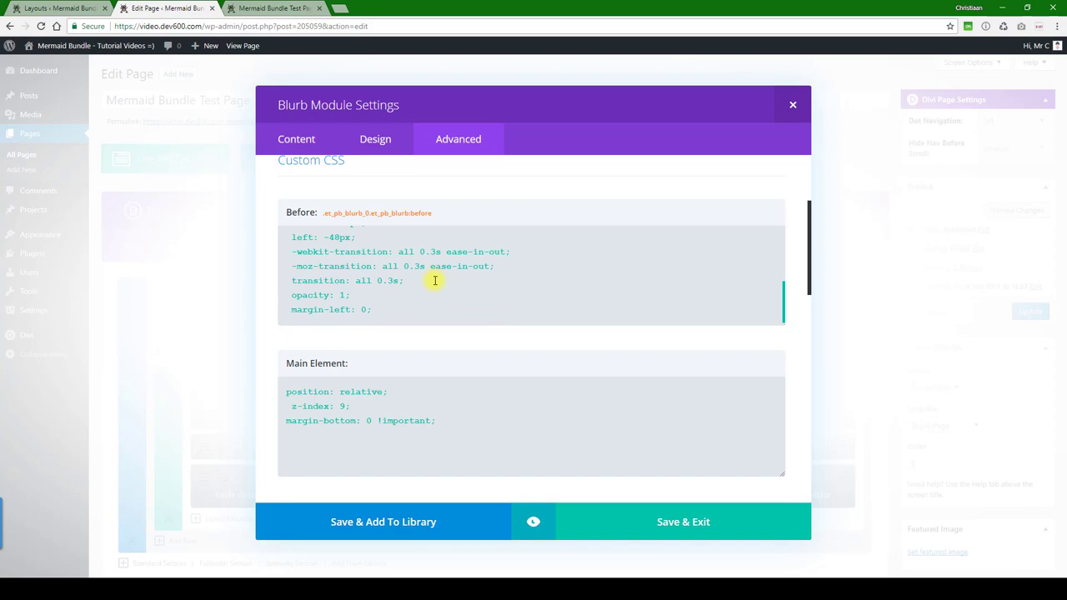
{"action": "scroll", "scroll_direction": "down", "scroll_amount": 3}
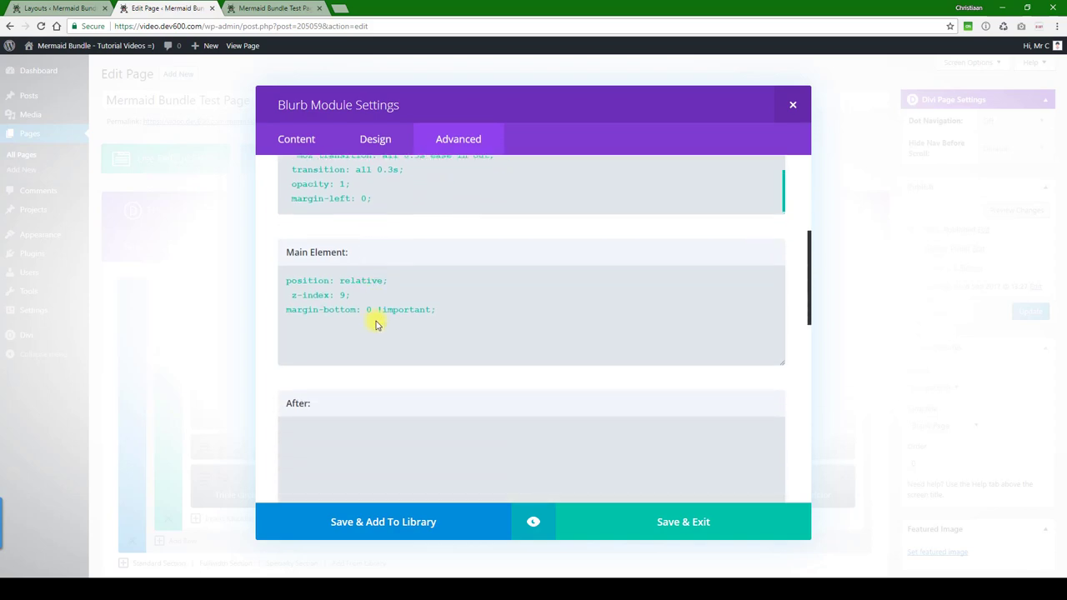
{"action": "scroll", "scroll_direction": "down", "scroll_amount": 3}
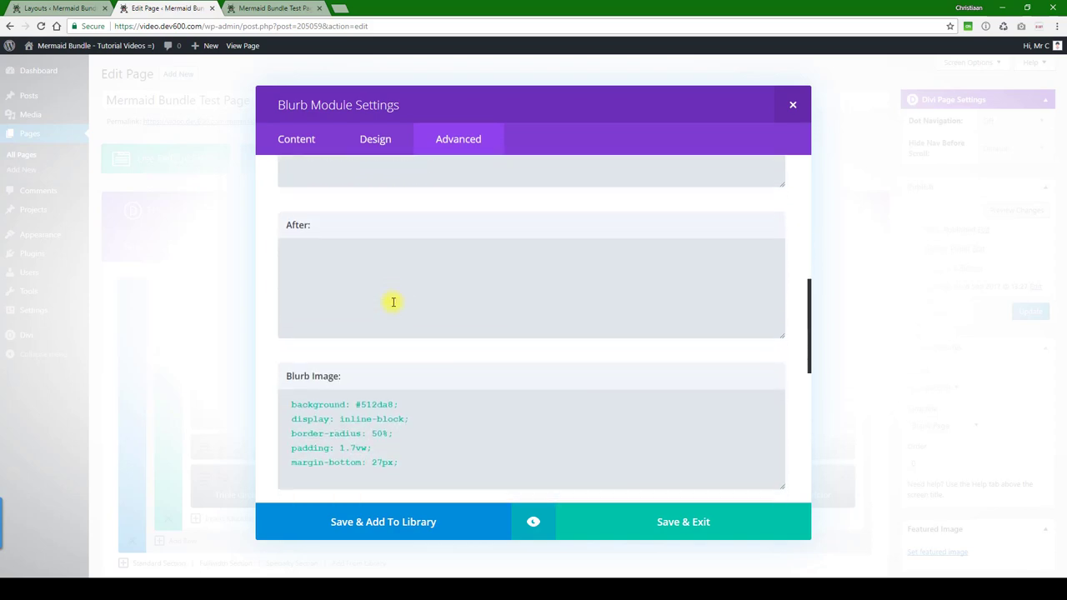
{"action": "scroll", "scroll_direction": "down", "scroll_amount": 3}
{"action": "type", "text": "0a900"}
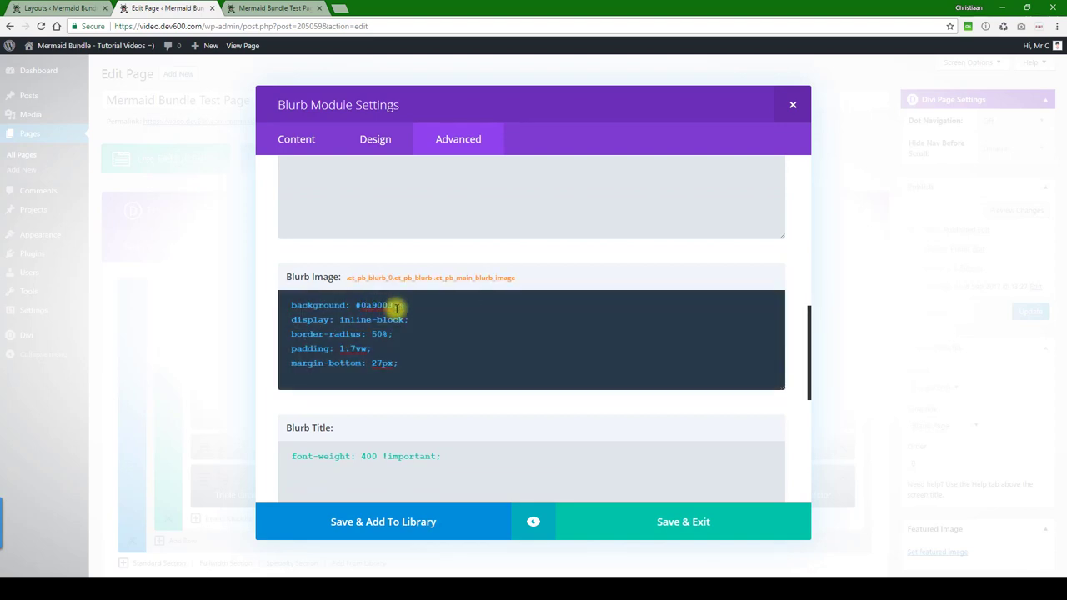
{"action": "scroll", "scroll_direction": "down", "scroll_amount": 3}
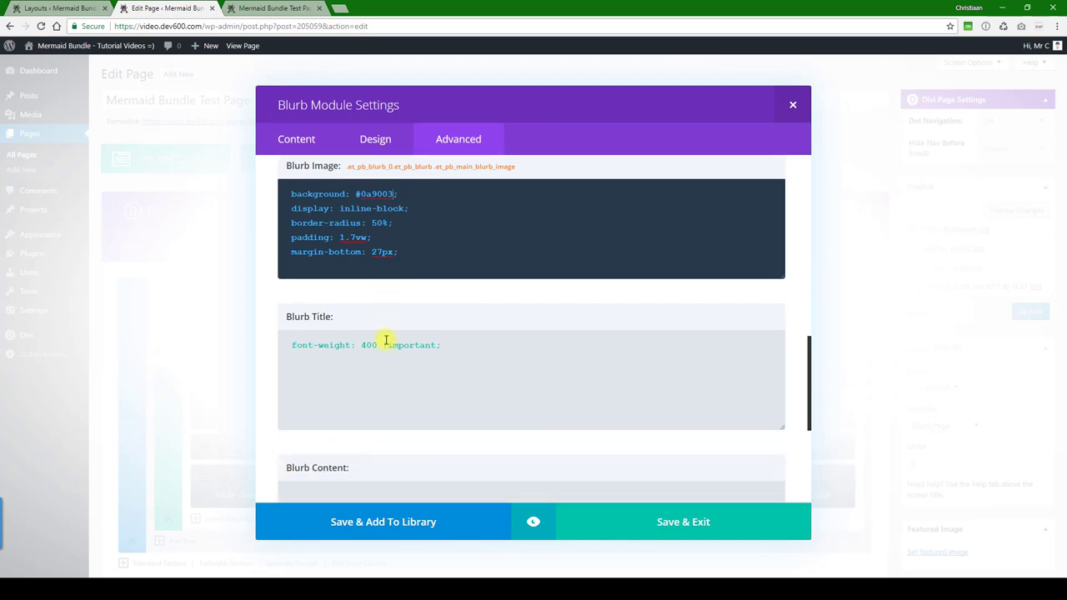
{"action": "scroll", "scroll_direction": "down", "scroll_amount": 3}
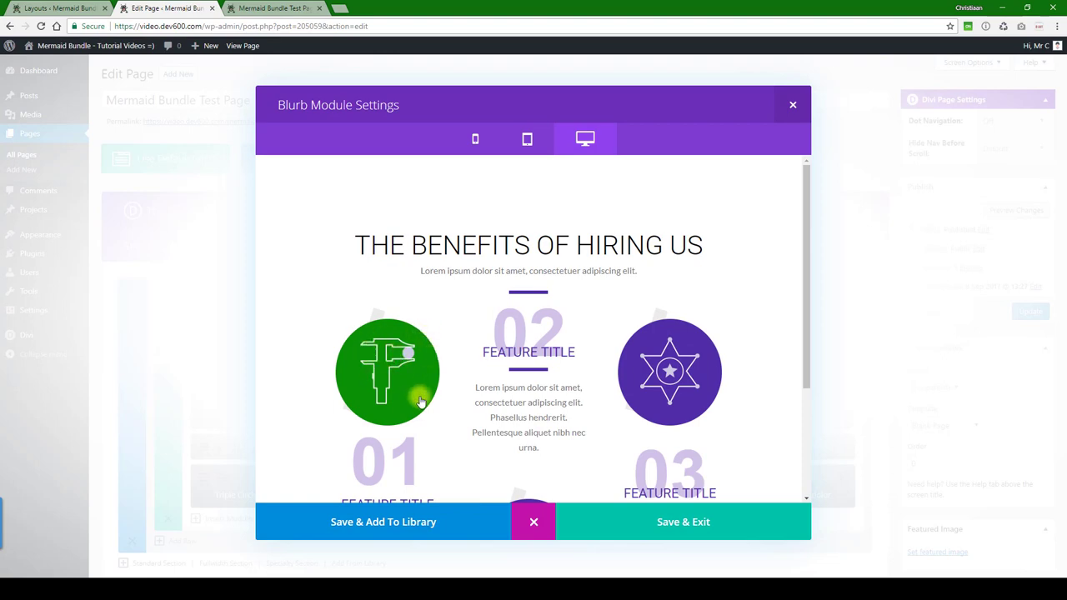
{"action": "scroll", "scroll_direction": "down", "scroll_amount": 3}
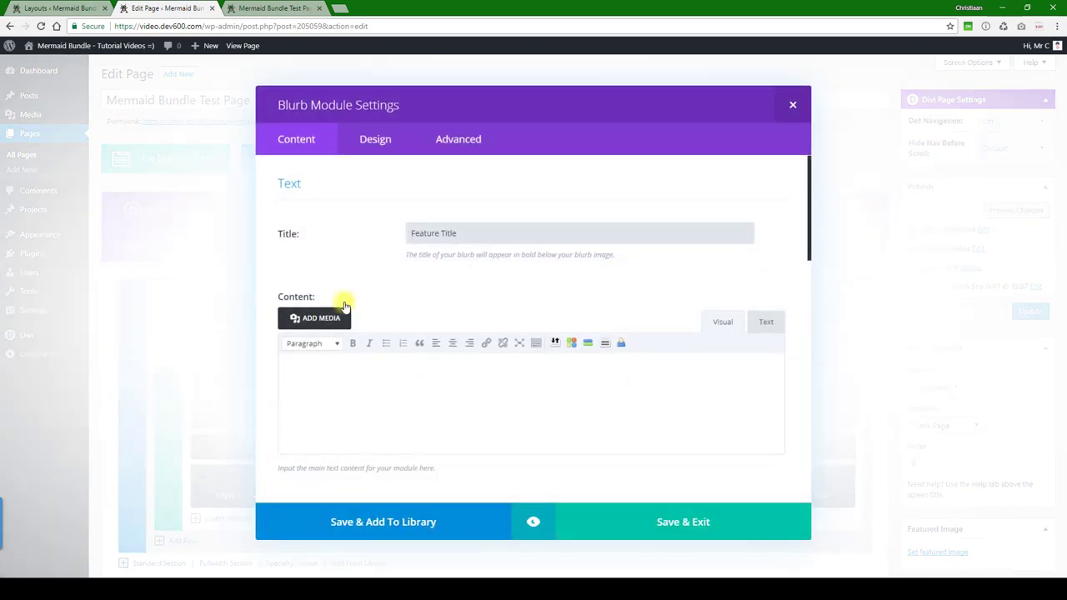
{"action": "scroll", "scroll_direction": "down", "scroll_amount": 3}
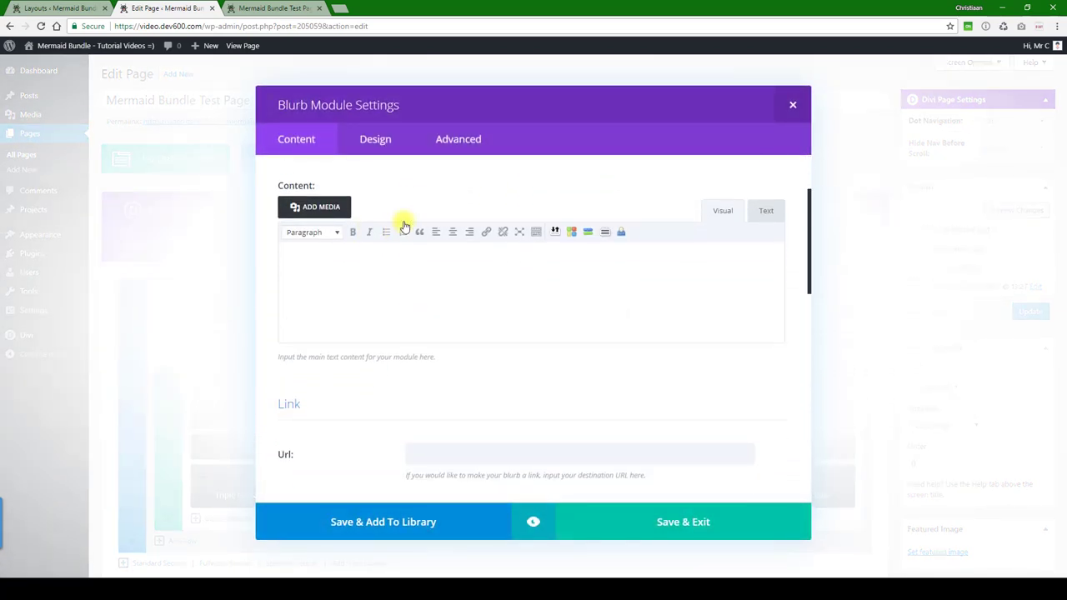
{"action": "scroll", "scroll_direction": "down", "scroll_amount": 3}
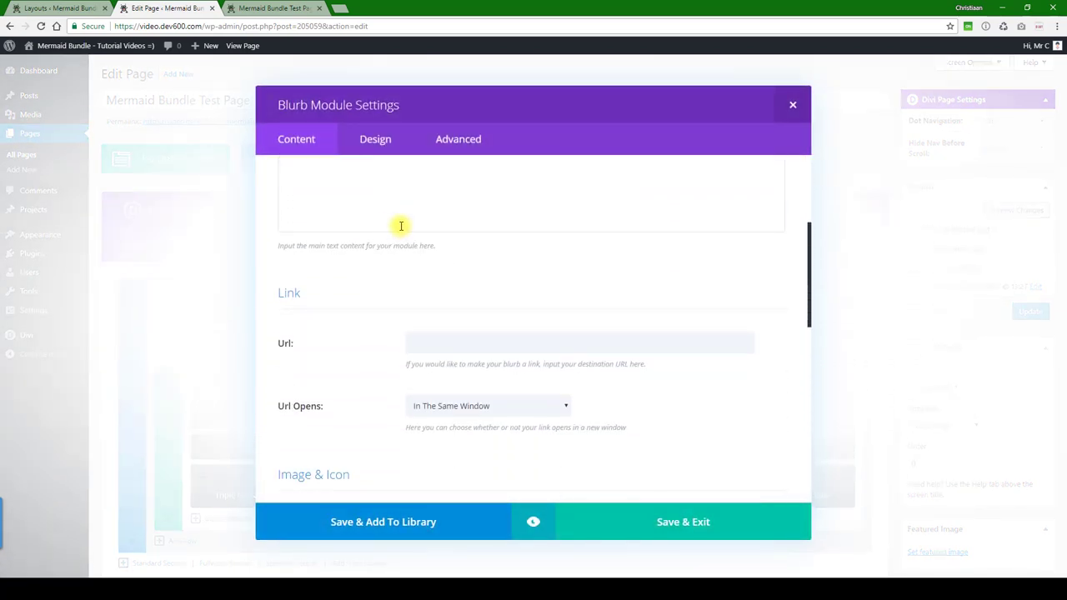
{"action": "scroll", "scroll_direction": "down", "scroll_amount": 3}
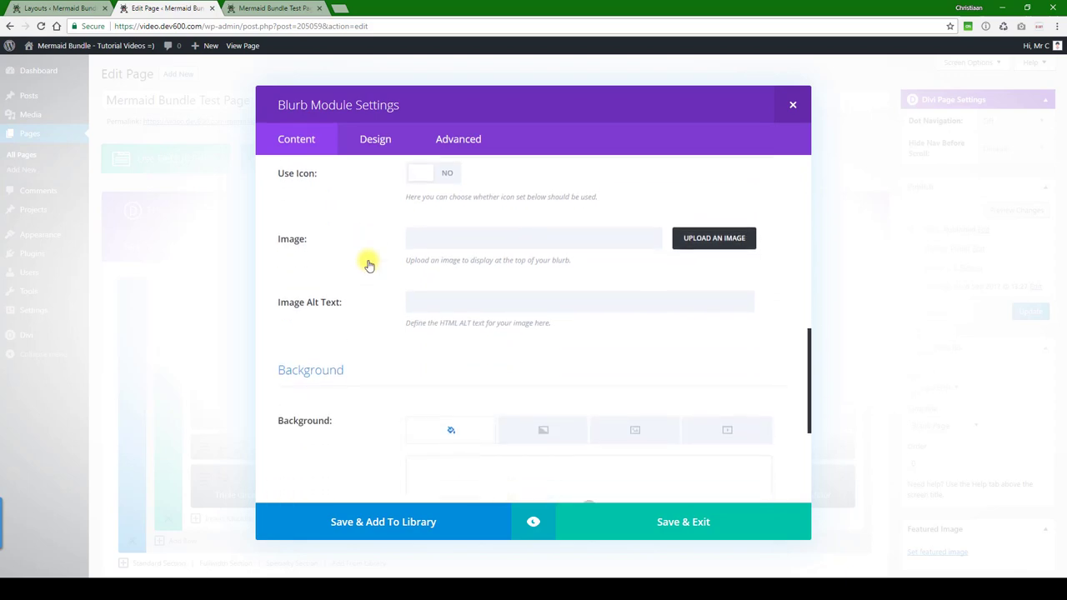
{"action": "scroll", "scroll_direction": "down", "scroll_amount": 3}
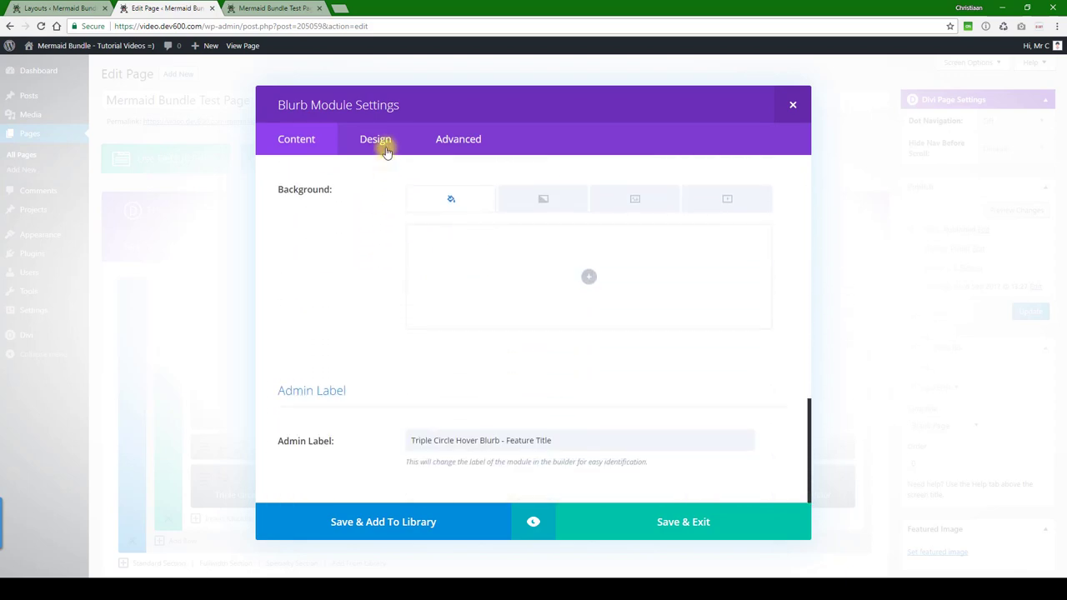
Replace the Header Text Color hex value with 0a9003 to make the feature title green
{"action": "left_click", "coordinate": [375, 139]}
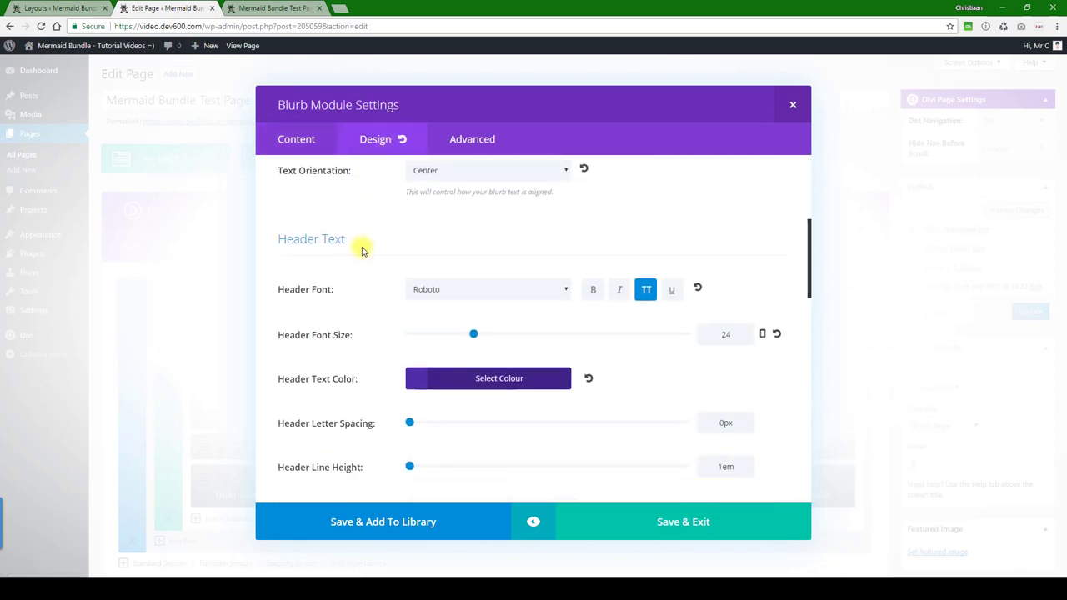
{"action": "scroll", "scroll_direction": "down", "scroll_amount": 3}
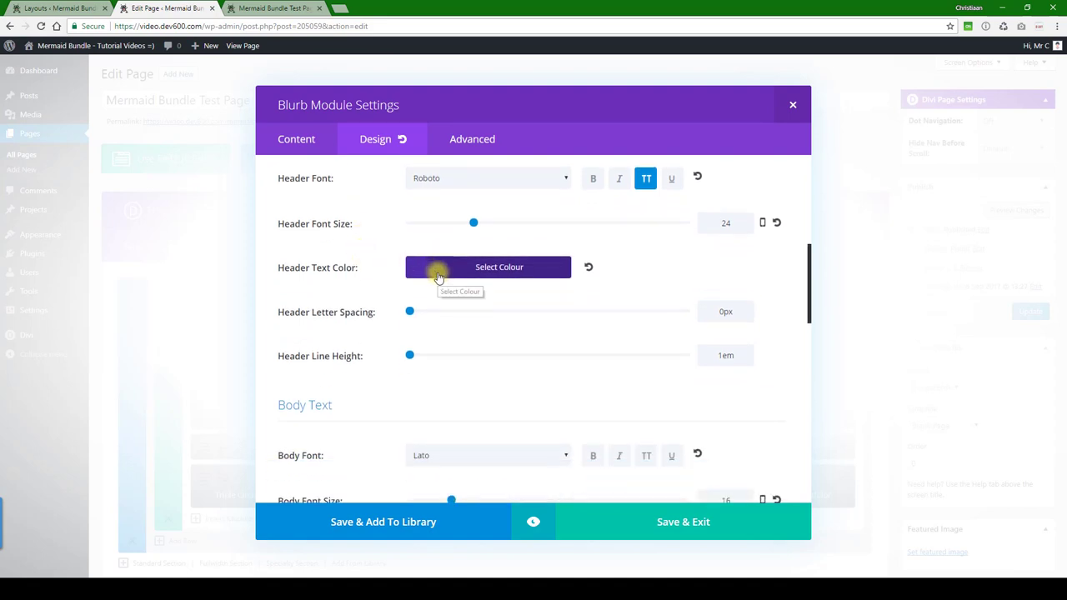
{"action": "left_click", "coordinate": [499, 267]}
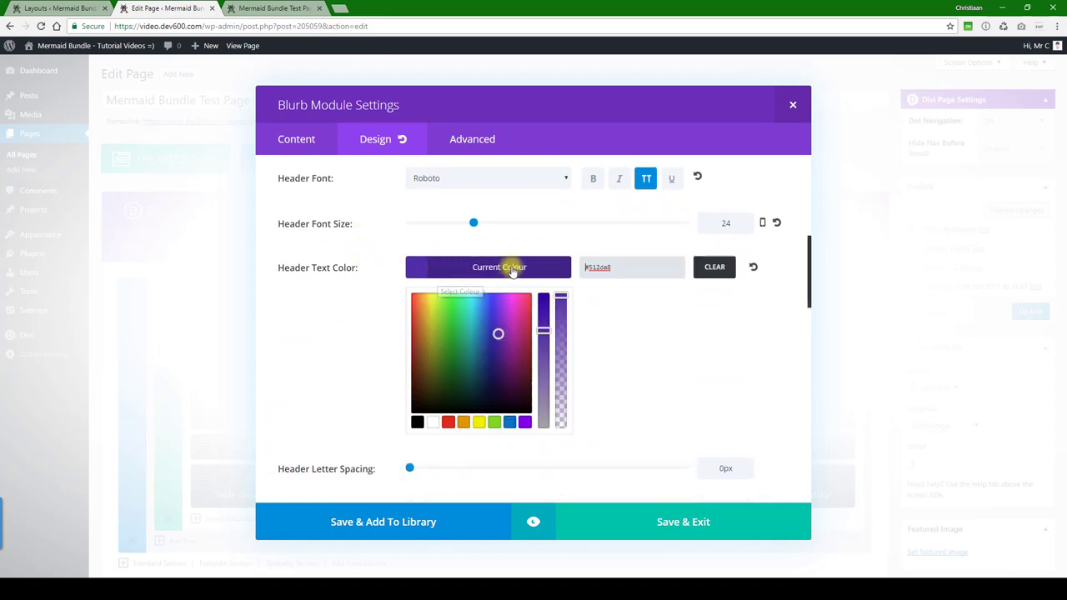
{"action": "triple_click", "coordinate": [631, 266]}
{"action": "type", "text": "#0a9003"}
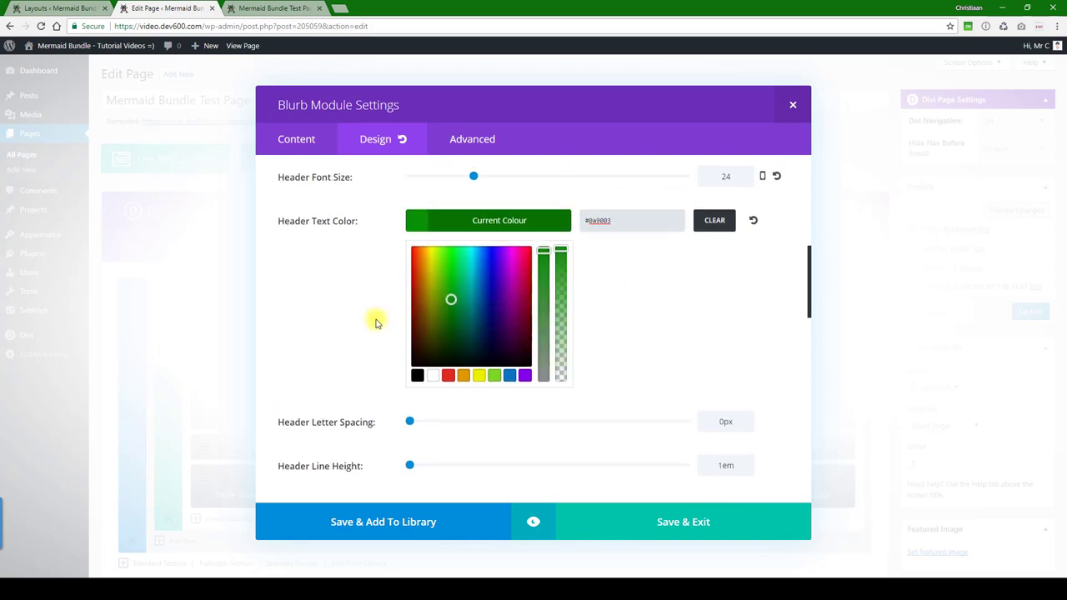
{"action": "scroll", "scroll_direction": "down", "scroll_amount": 3}
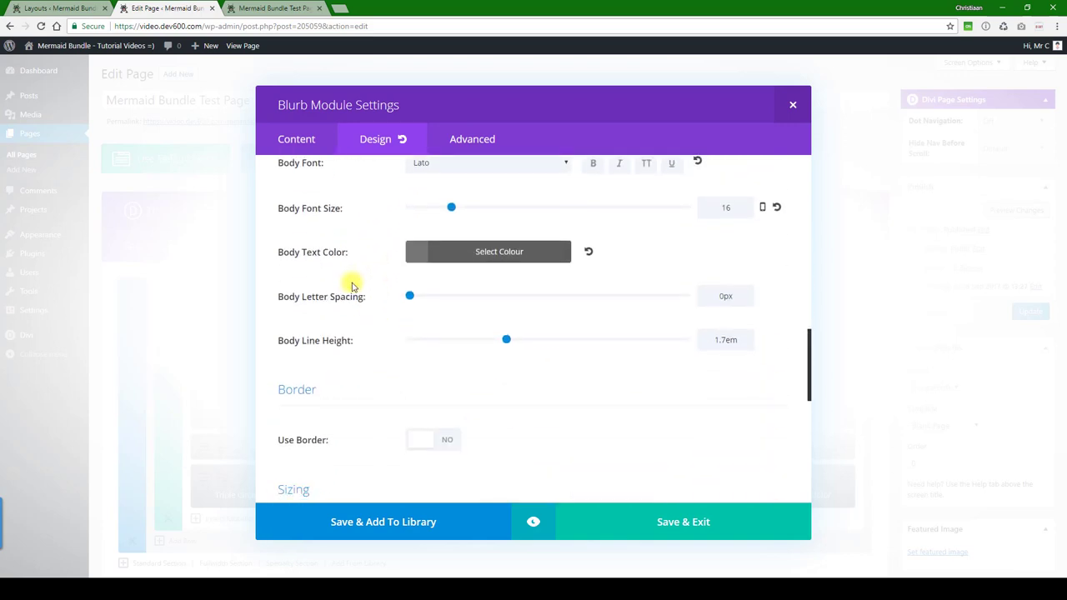
{"action": "scroll", "scroll_direction": "down", "scroll_amount": 3}
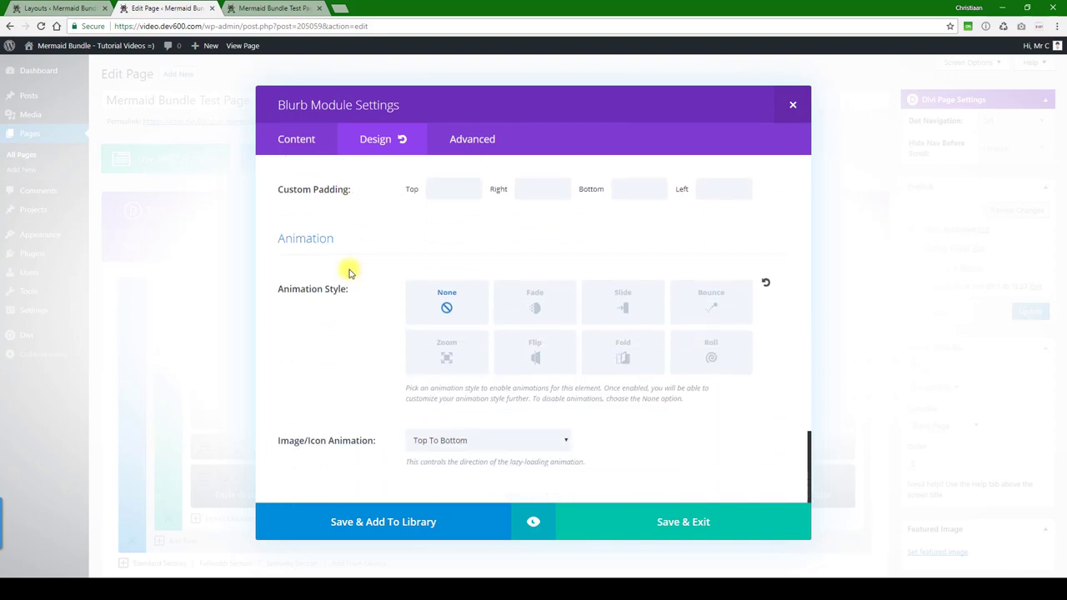
Set the After background-color and Blurb Image background to #0a9003, then preview
{"action": "left_click", "coordinate": [457, 139]}
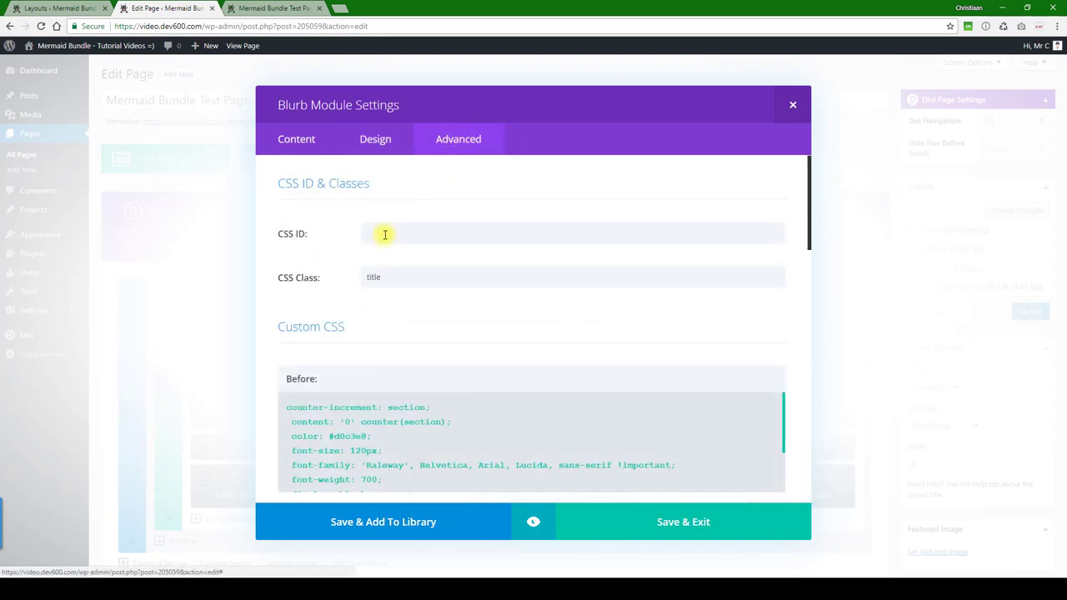
{"action": "scroll", "scroll_direction": "down", "scroll_amount": 3}
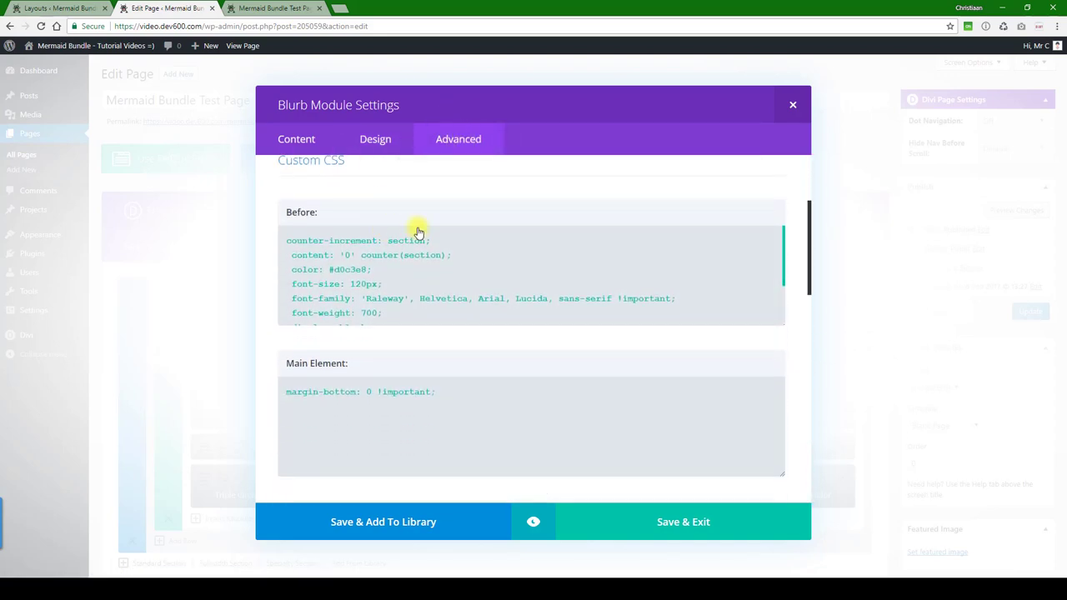
{"action": "scroll", "scroll_direction": "down", "scroll_amount": 3}
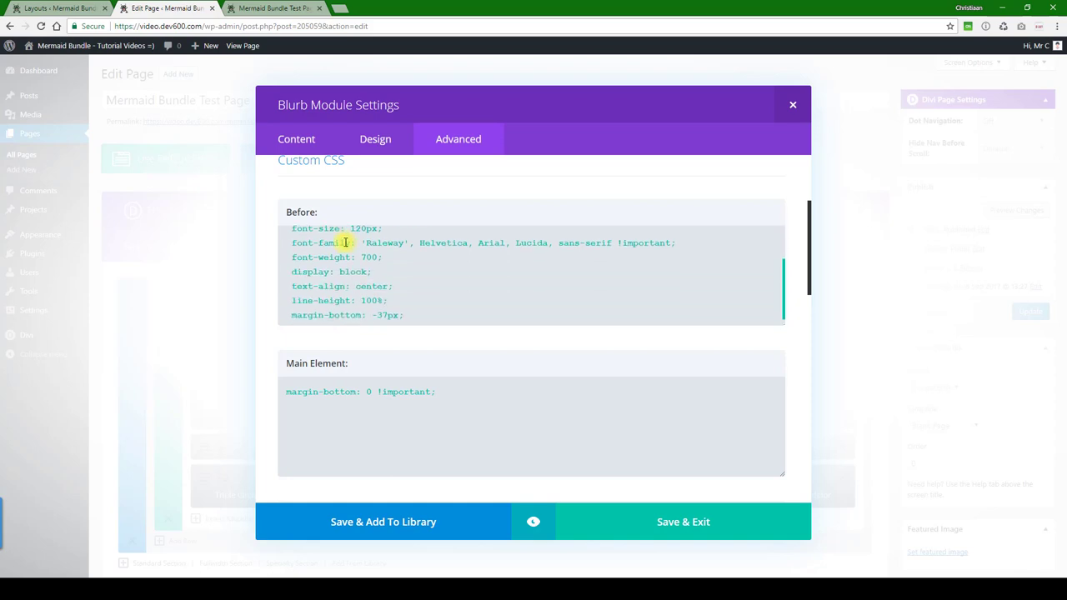
{"action": "scroll", "scroll_direction": "down", "scroll_amount": 3}
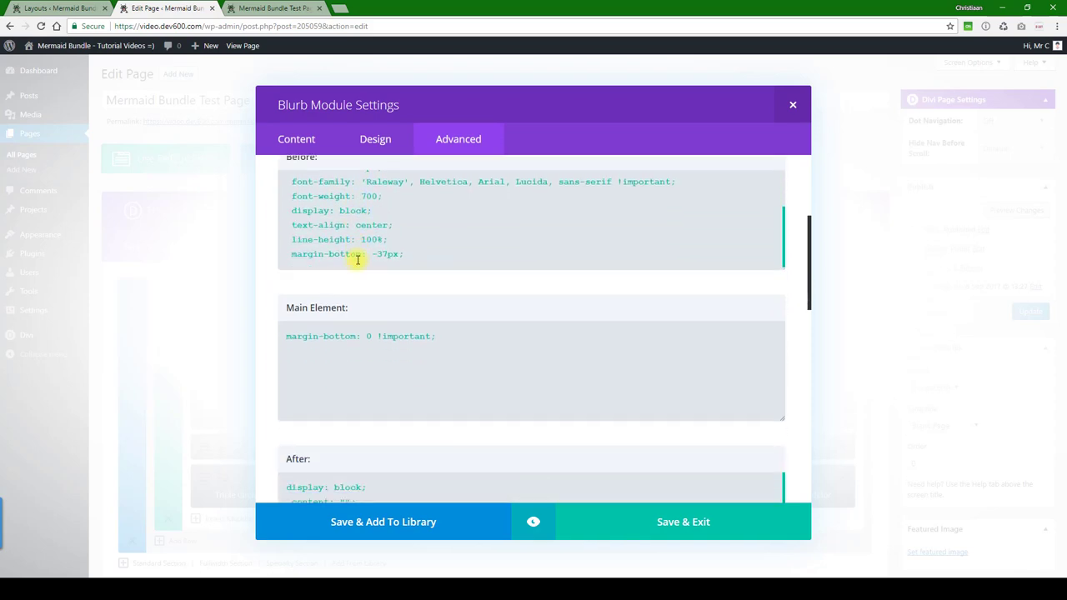
{"action": "scroll", "scroll_direction": "down", "scroll_amount": 3}
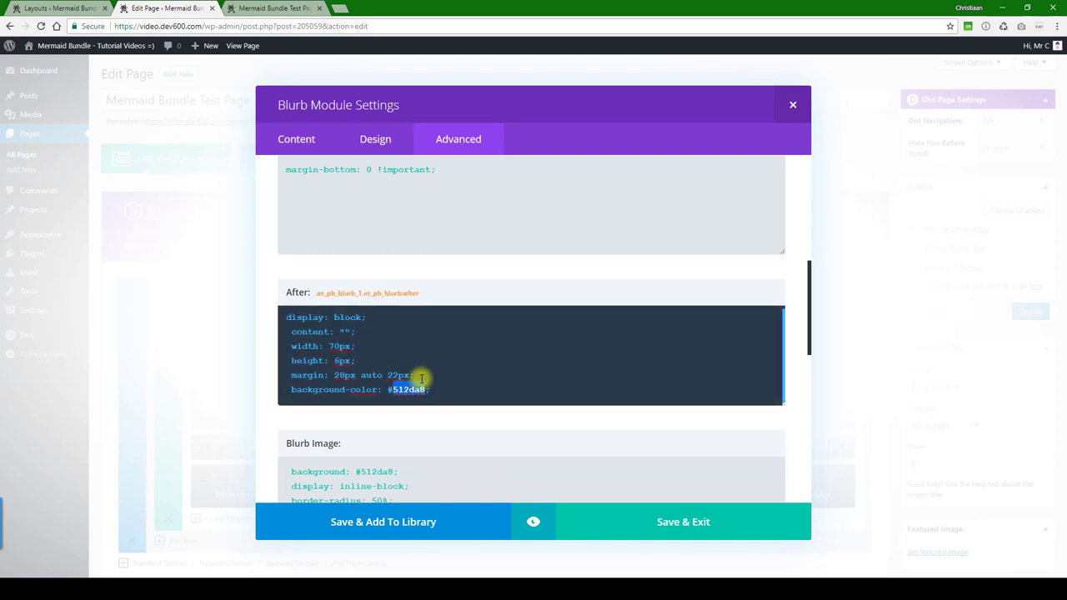
{"action": "type", "text": "0a9003"}
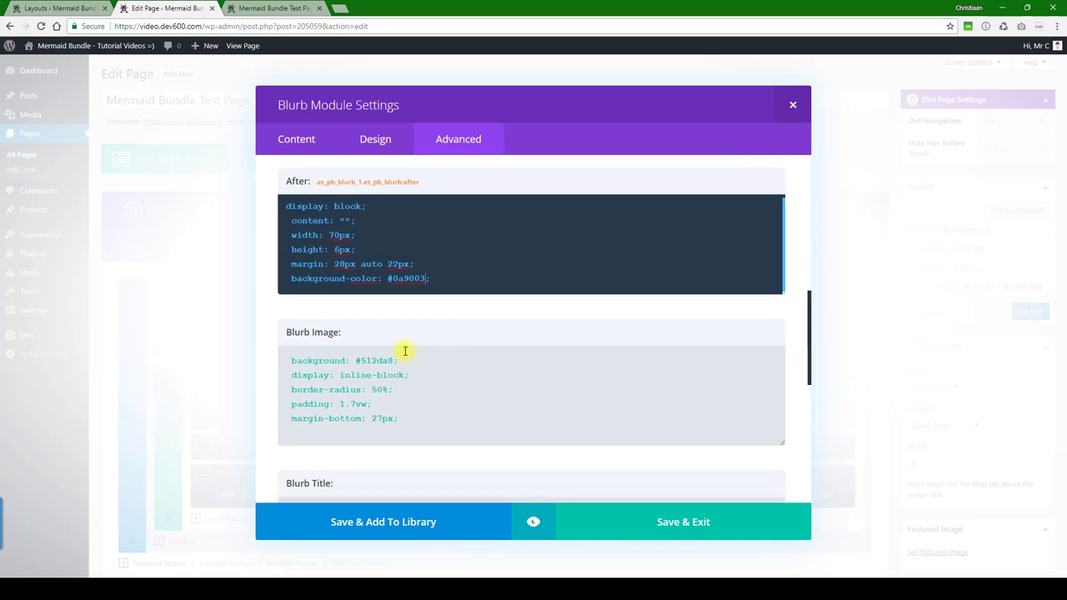
{"action": "left_click", "coordinate": [405, 360]}
{"action": "type", "text": "0a9003"}
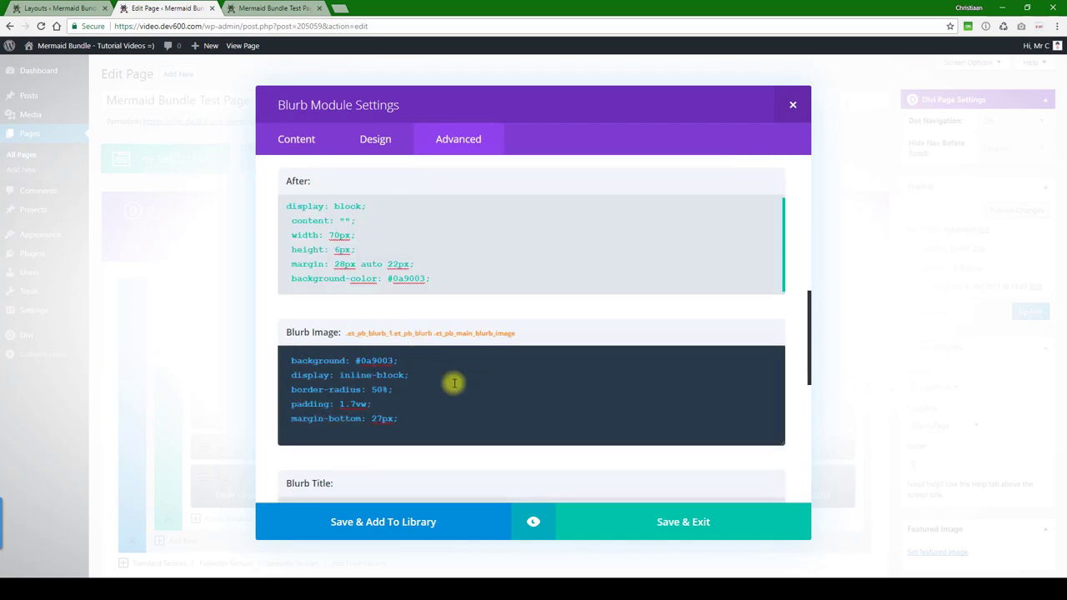
{"action": "left_click", "coordinate": [533, 522]}
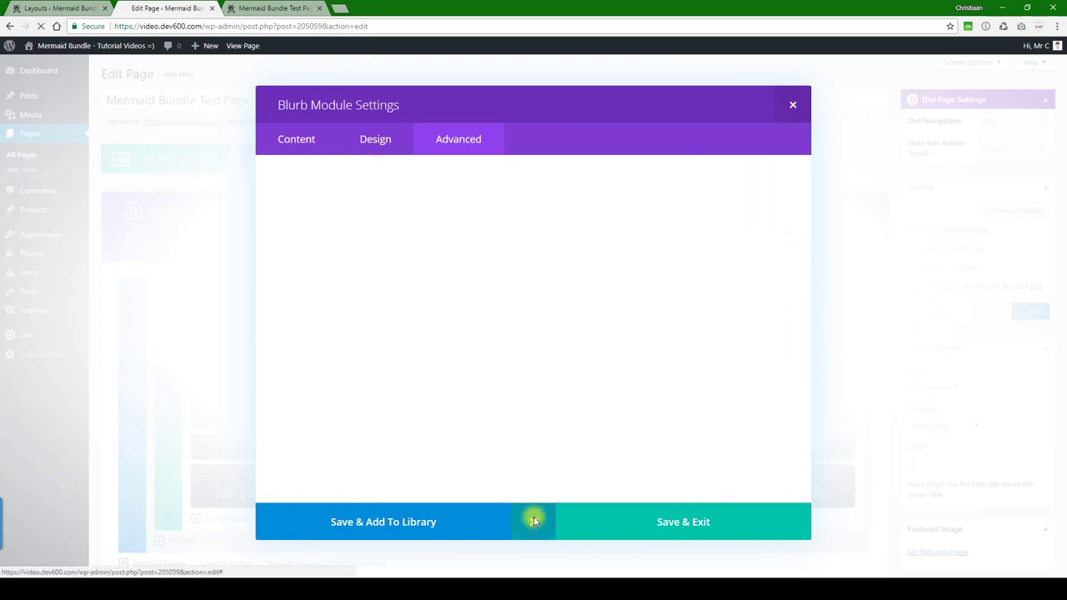
Scroll the preview to view the three blurbs with the green first blurb
{"action": "left_click", "coordinate": [458, 139]}
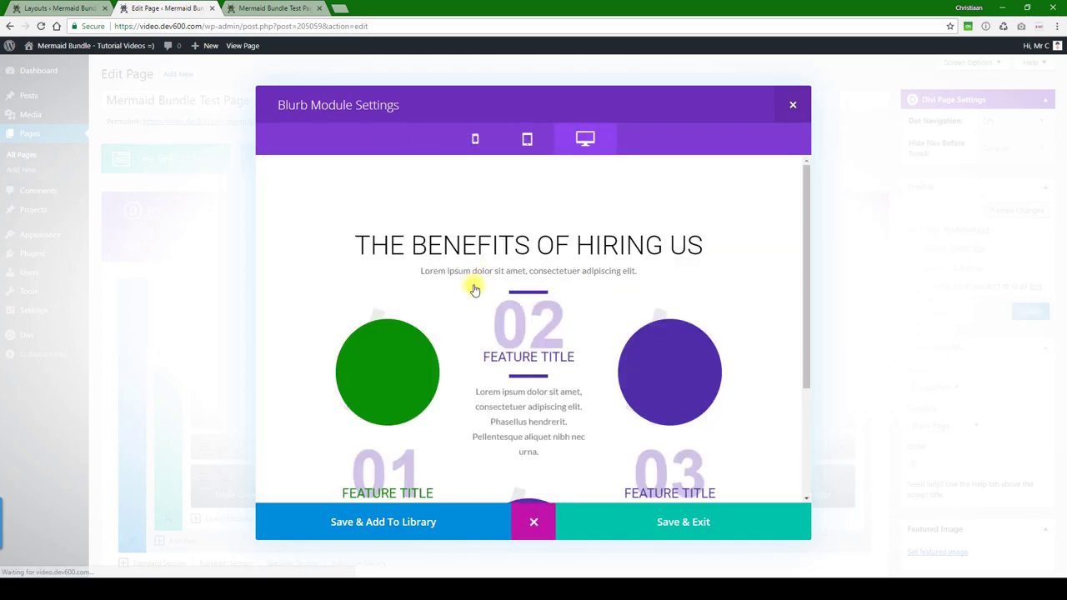
{"action": "scroll", "scroll_direction": "down", "scroll_amount": 3}
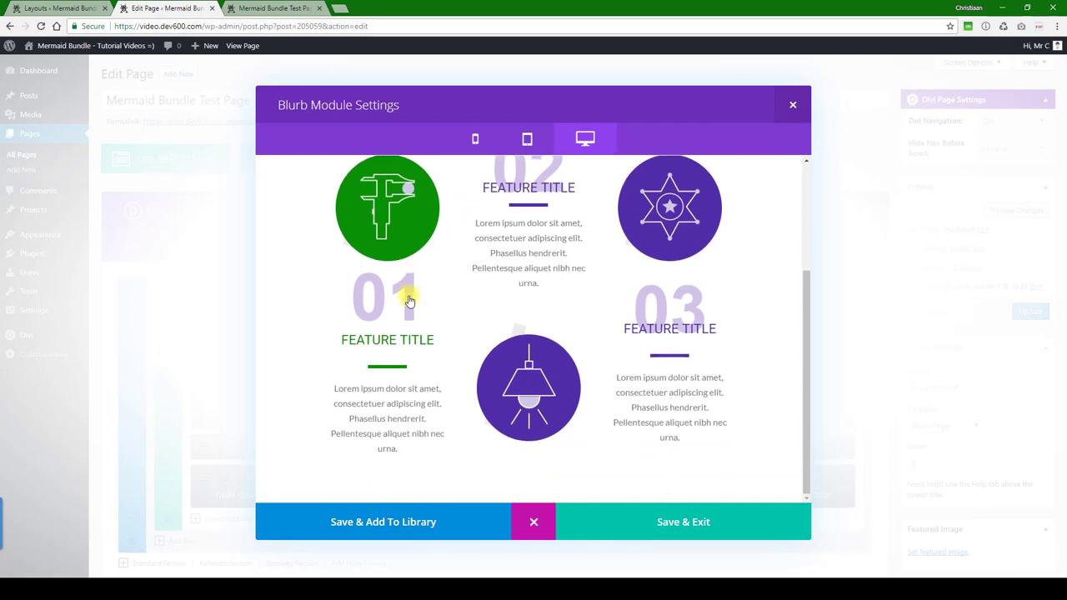
{"action": "mouse_move", "coordinate": [382, 321]}
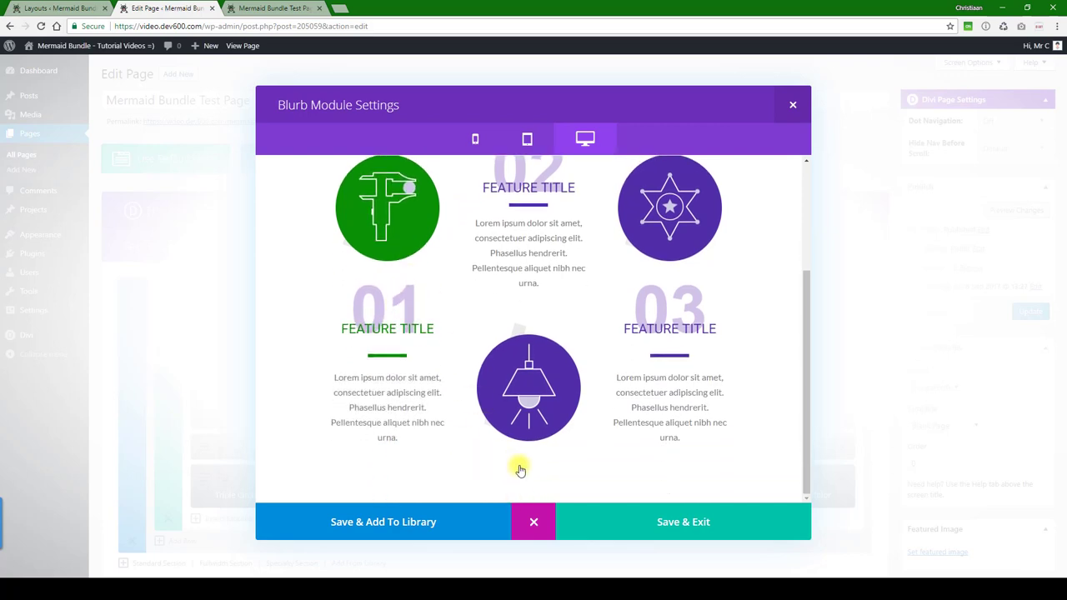
Set the Before CSS color to #a1fb9c for the 01 number and save the blurb
{"action": "left_click", "coordinate": [458, 138]}
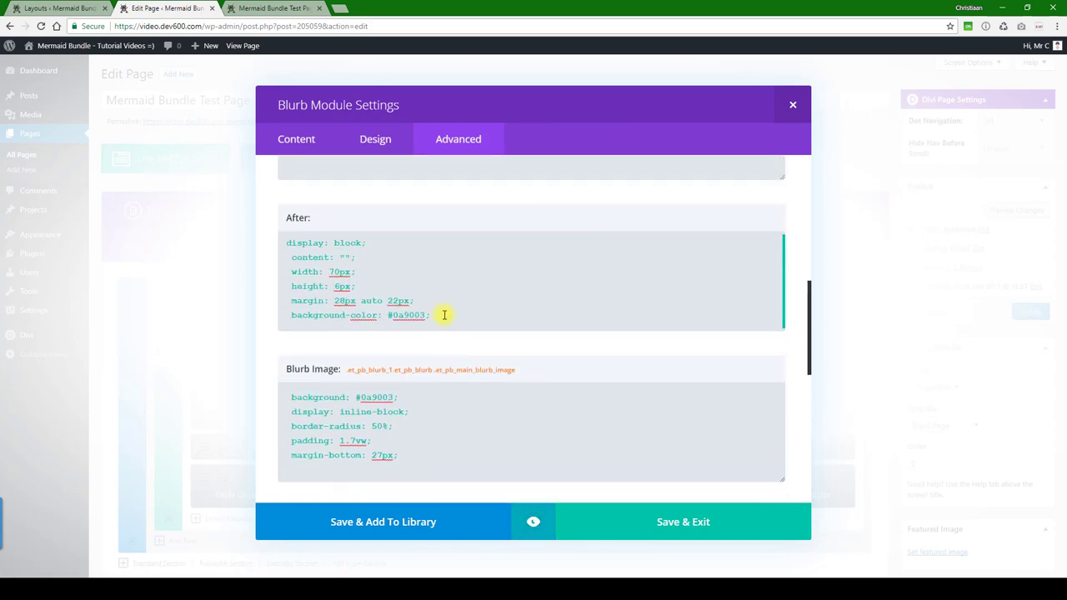
{"action": "scroll", "scroll_direction": "up", "scroll_amount": 3}
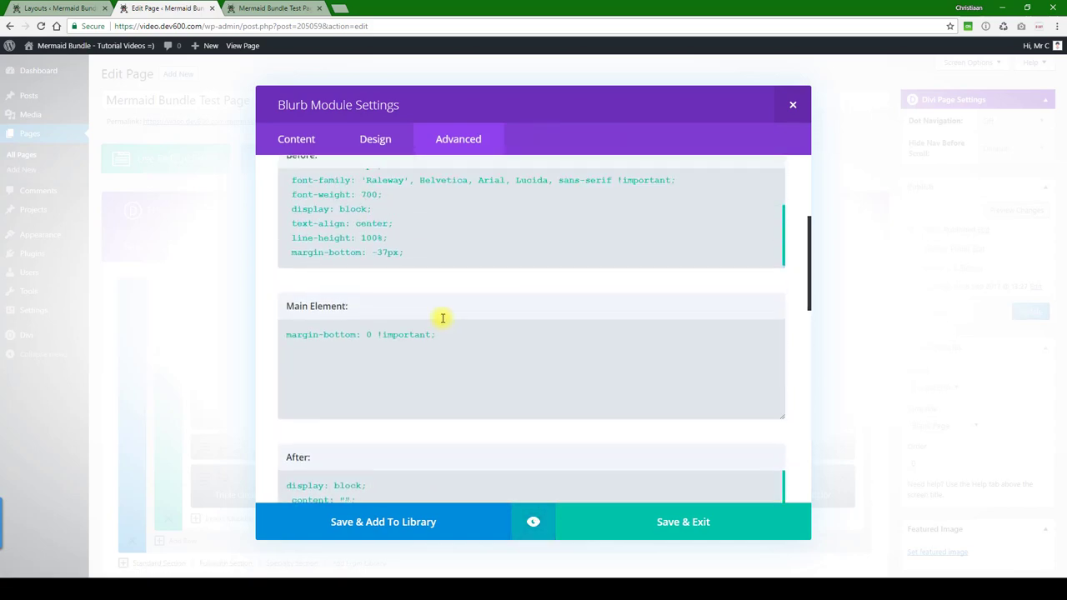
{"action": "scroll", "scroll_direction": "up", "scroll_amount": 3}
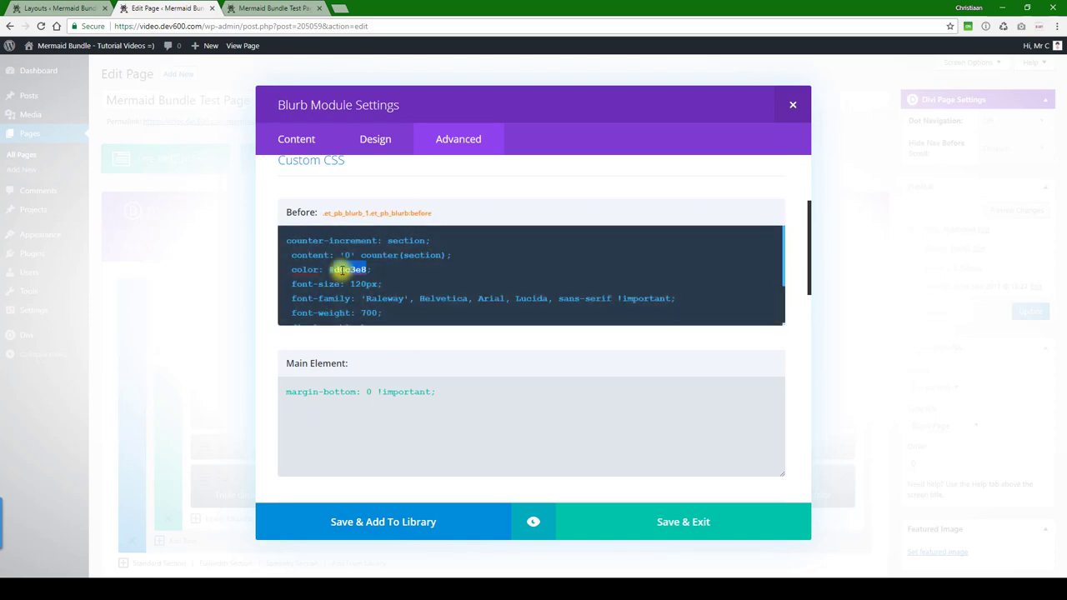
{"action": "type", "text": "a1fb9c"}
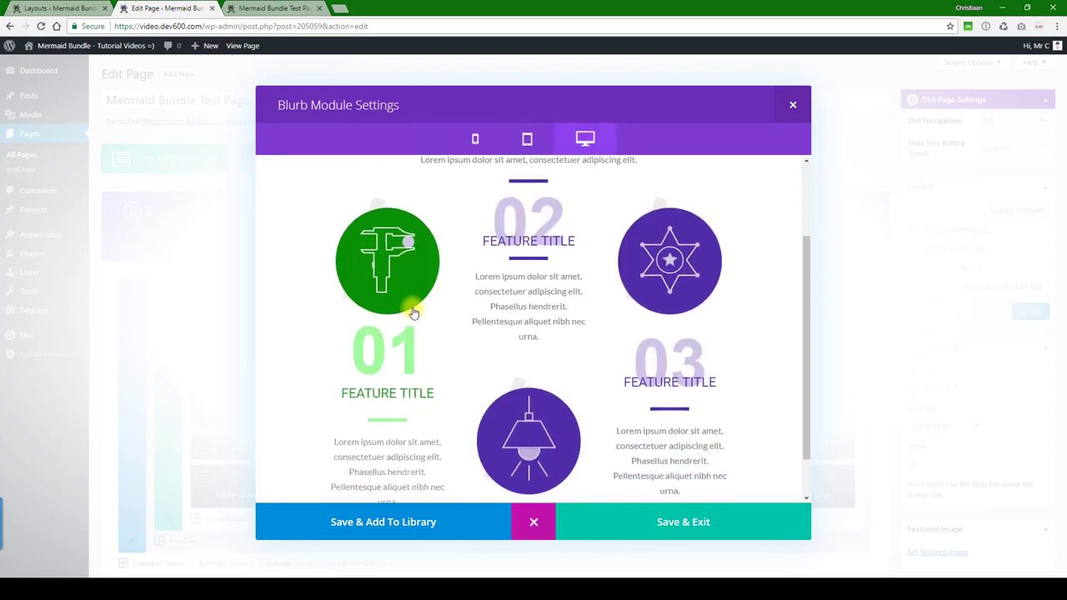
{"action": "scroll", "scroll_direction": "down", "scroll_amount": 3}
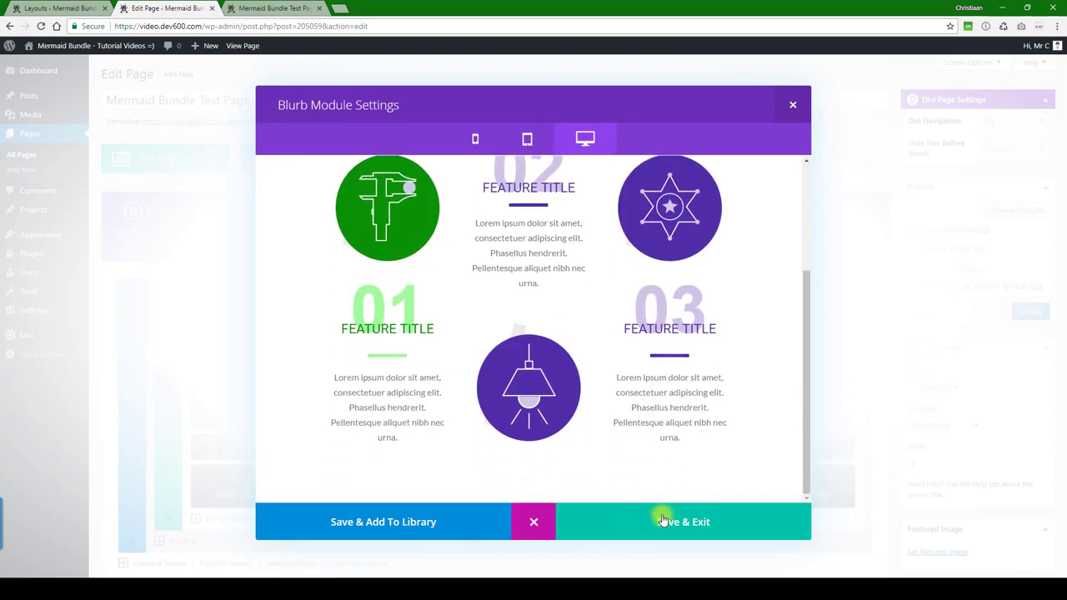
{"action": "left_click", "coordinate": [682, 522]}
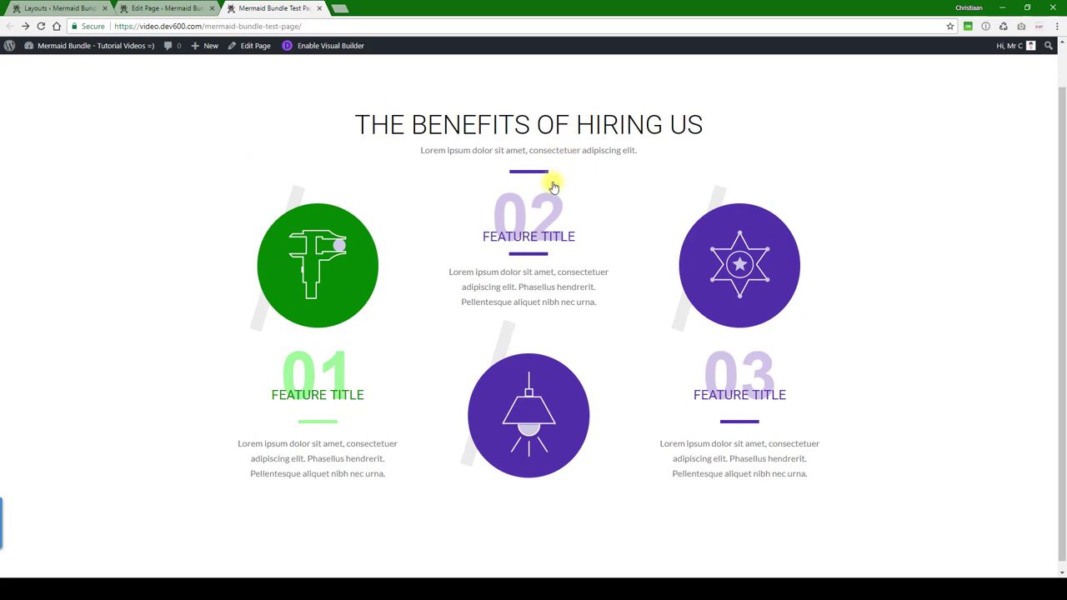
{"action": "mouse_move", "coordinate": [1001, 448]}
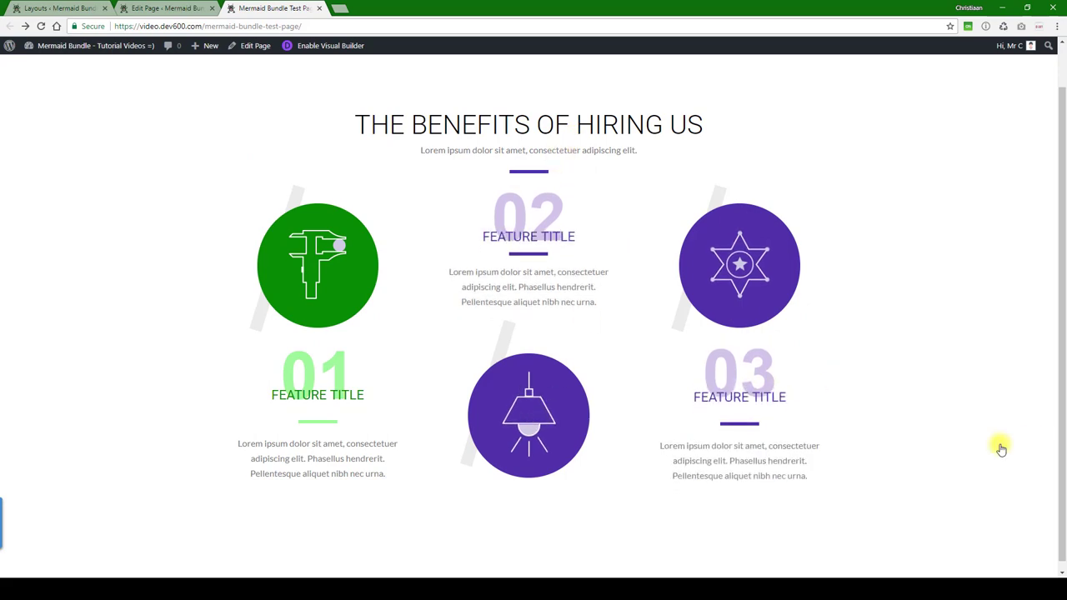